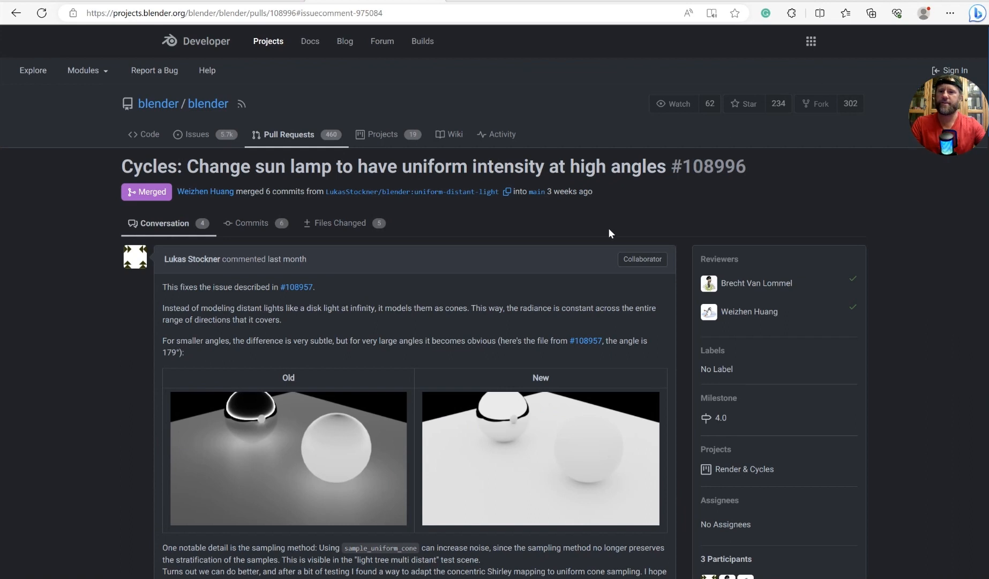
Highlight the Cycles pull request title, then review the Render tab's Sampling and Color Management settings
double_click(151, 167)
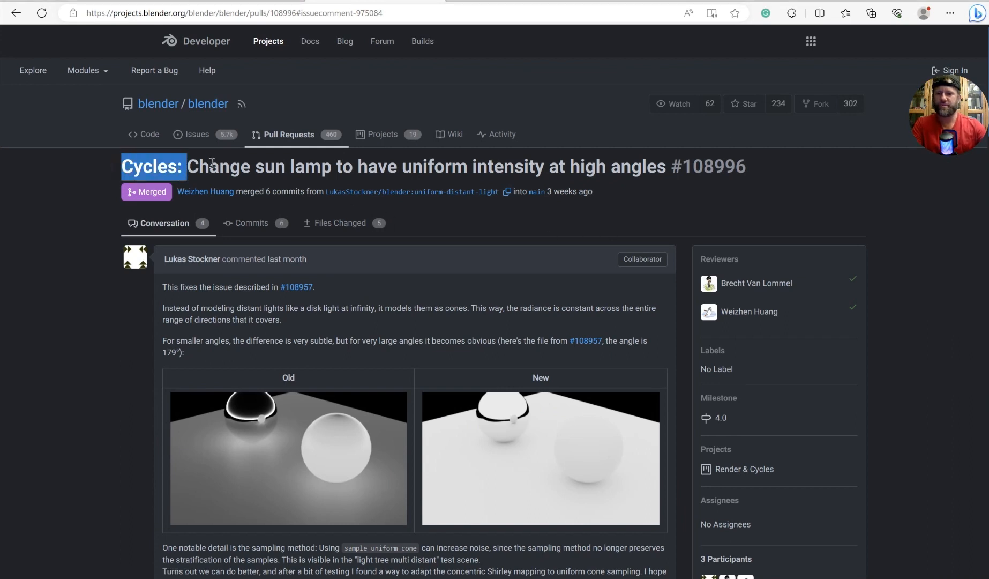
drag(190, 166, 361, 167)
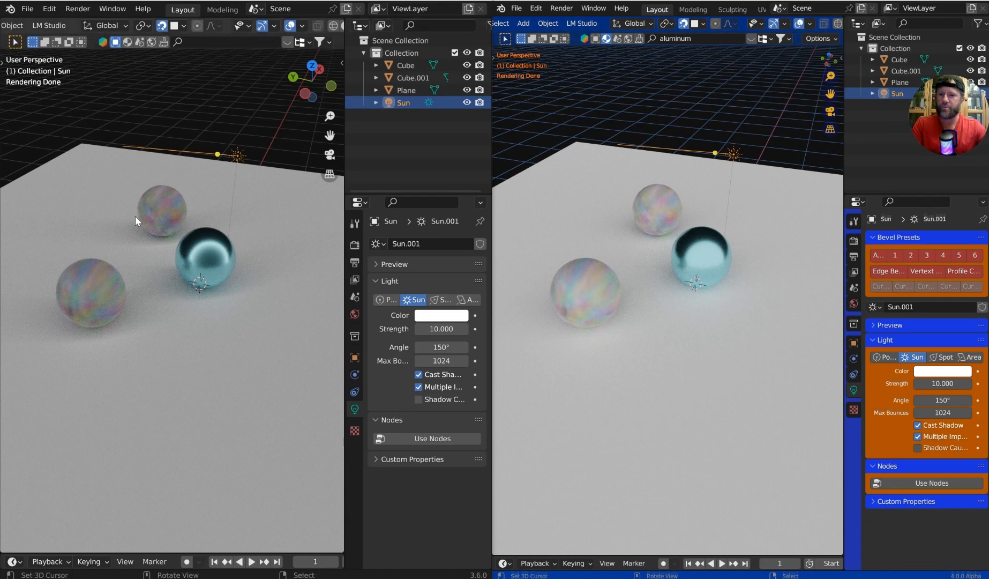
mouse_move(151, 226)
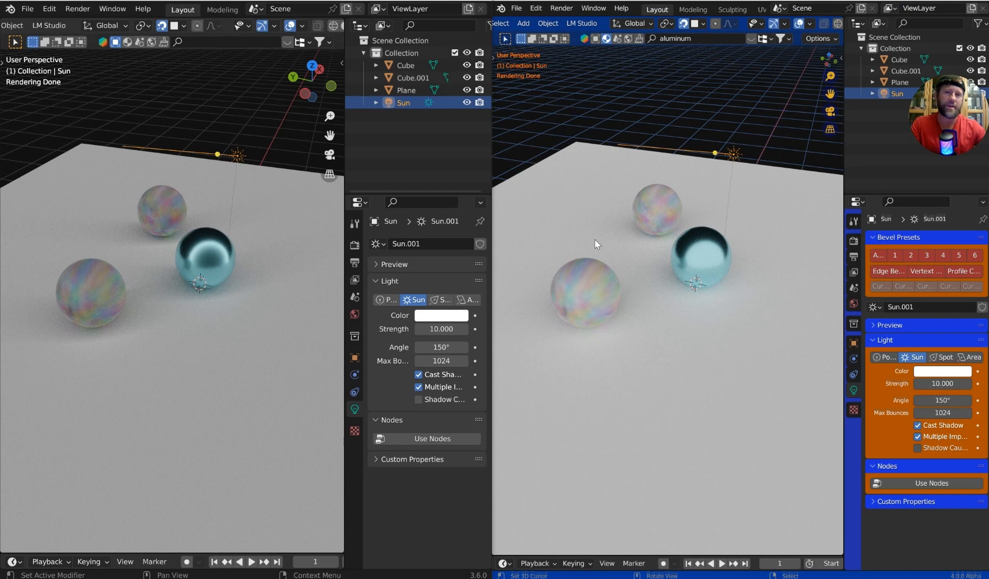
mouse_move(264, 211)
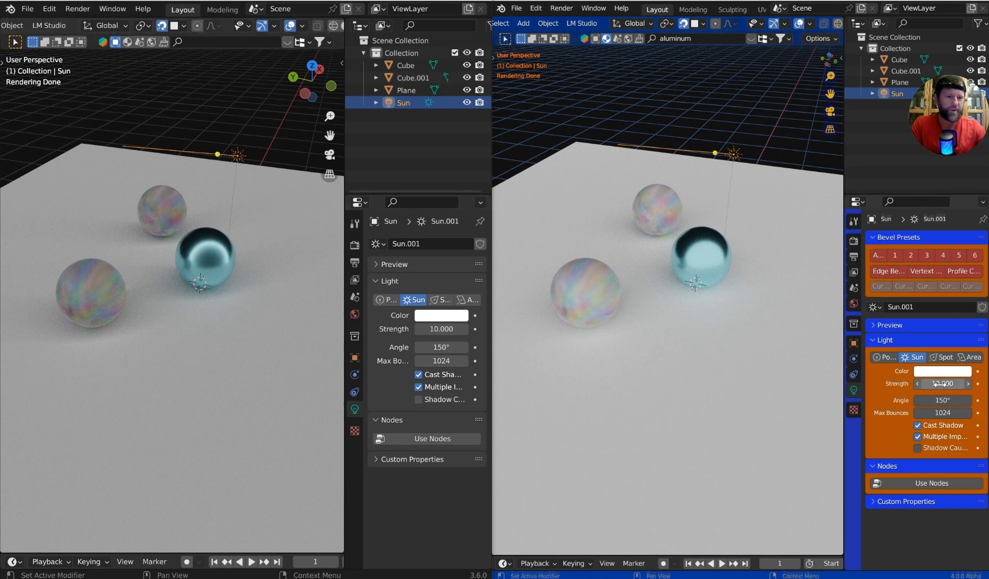
mouse_move(441, 346)
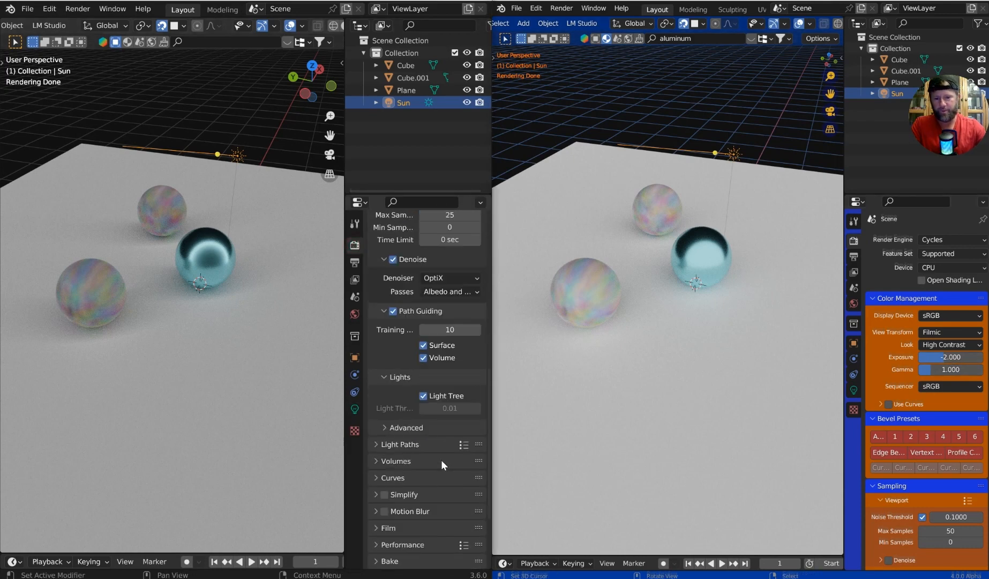
scroll(down, 3)
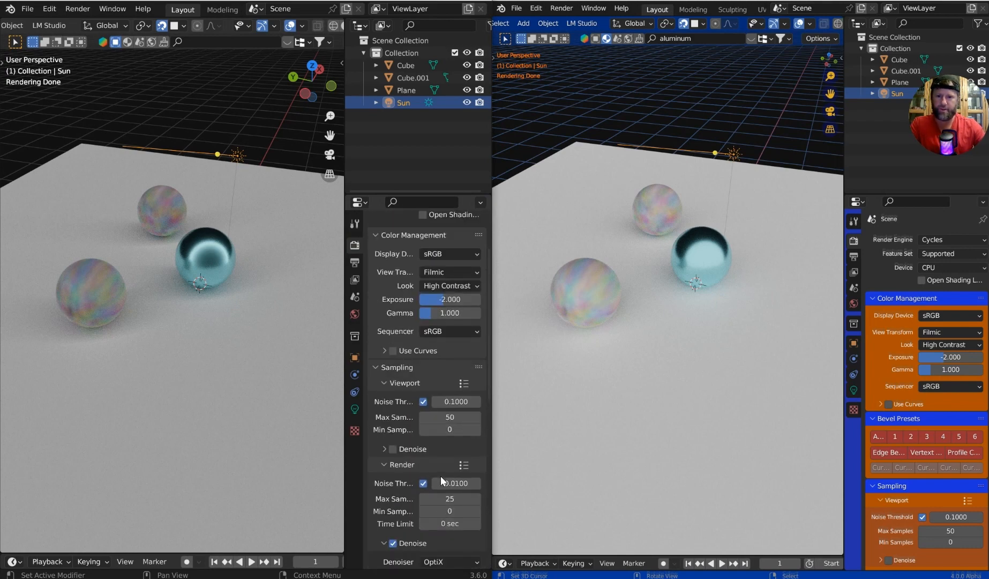
scroll(down, 3)
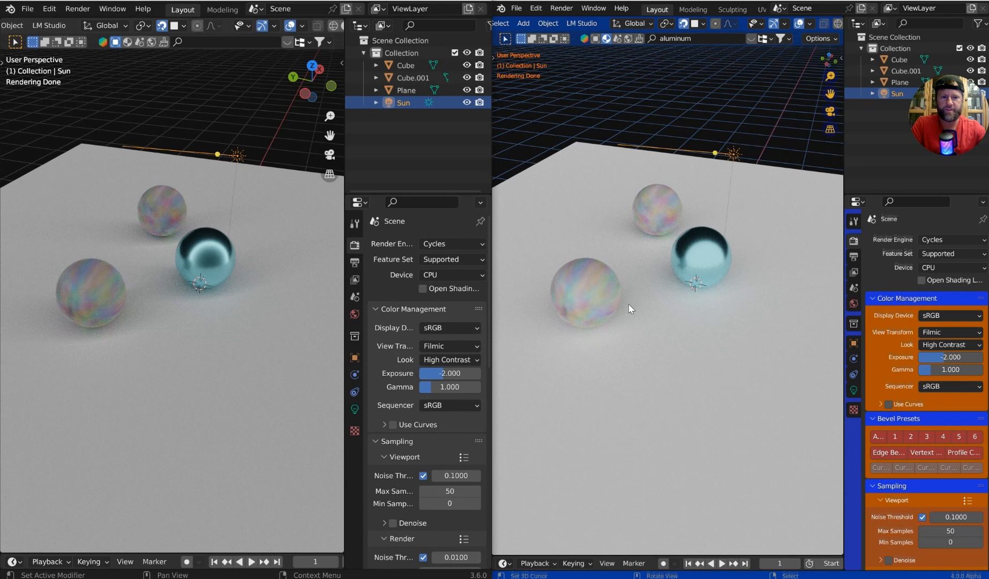
mouse_move(703, 190)
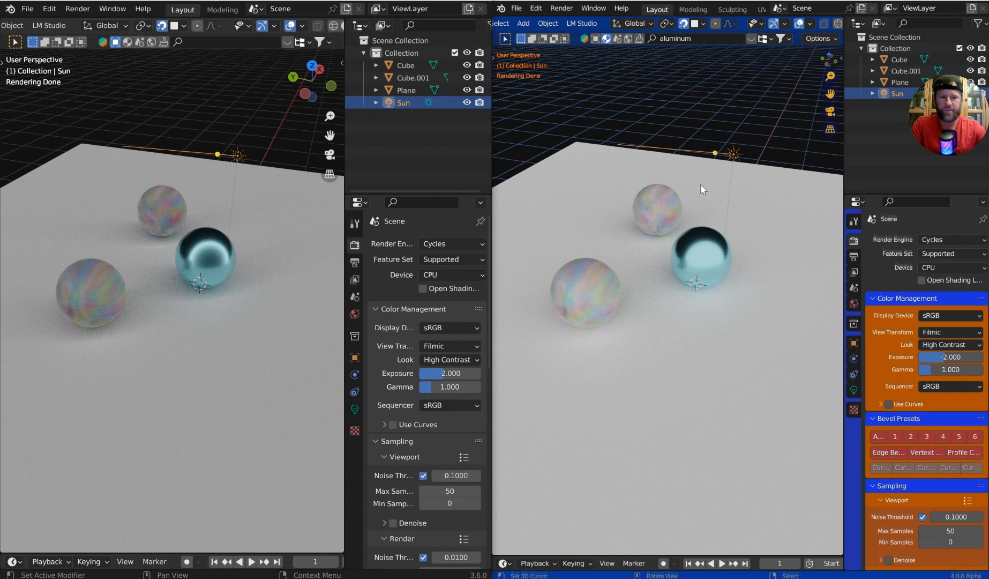
mouse_move(167, 298)
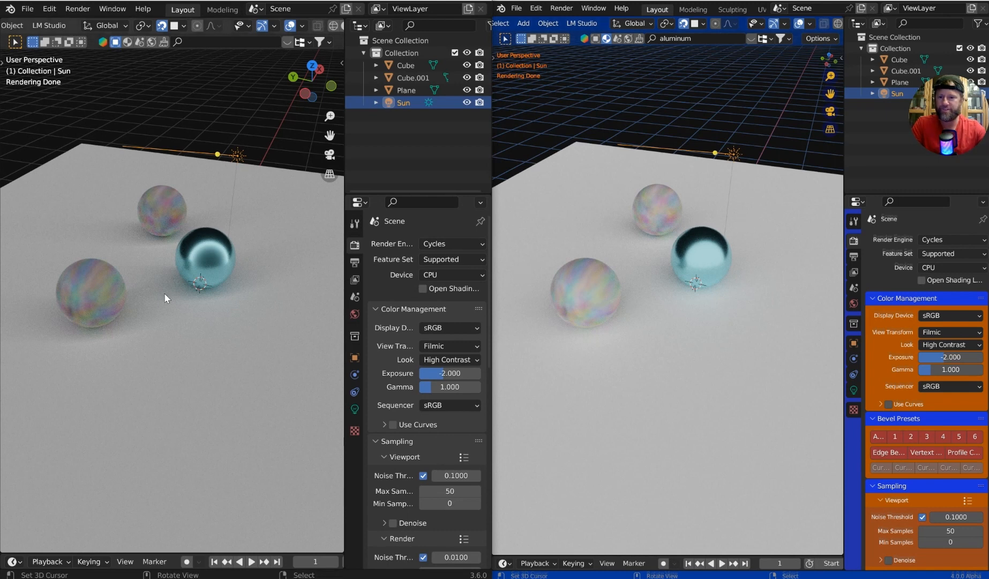
mouse_move(150, 237)
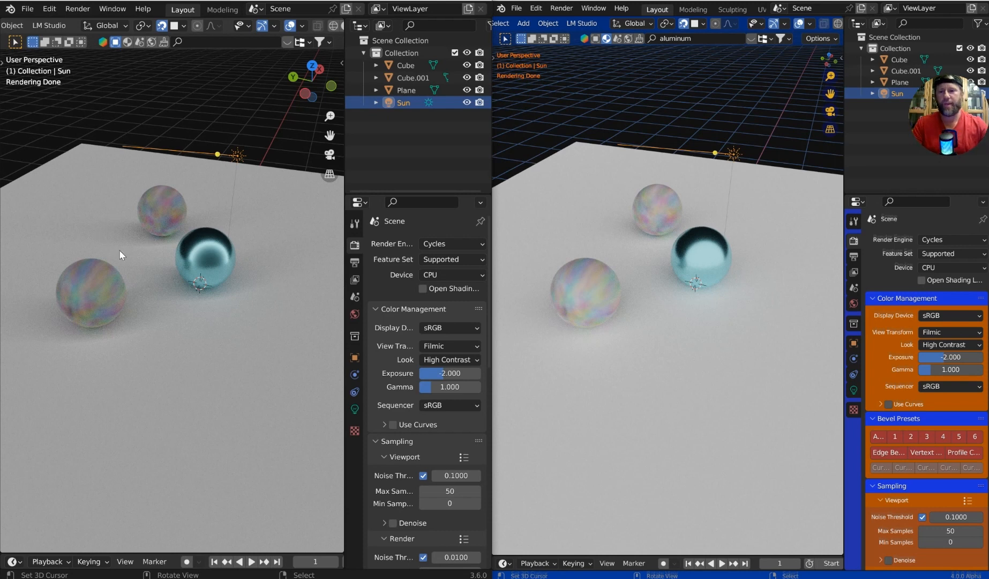
mouse_move(157, 232)
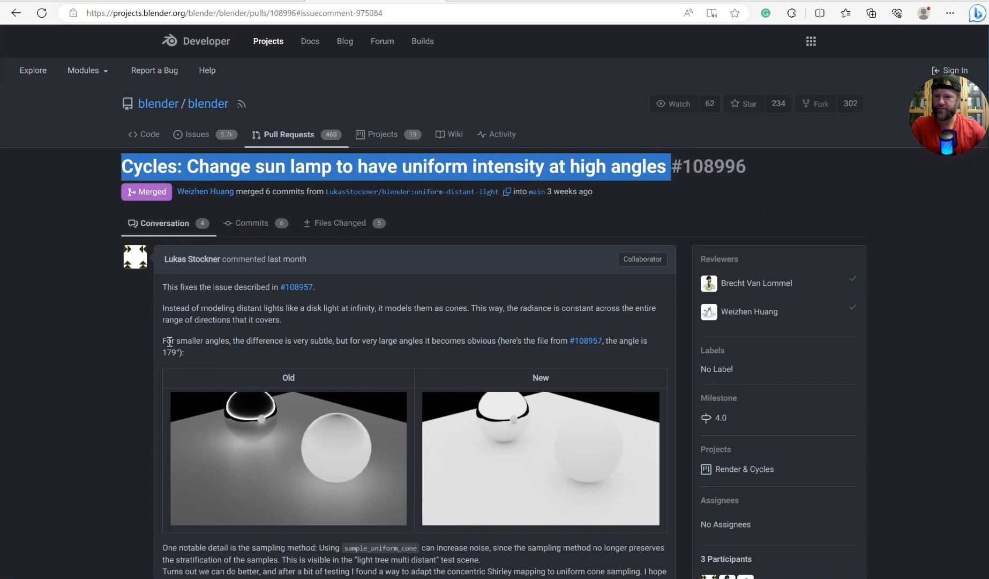
Highlight the 'smaller angles, very subtle' sentence and move down to the Old/New sampling comparison table
drag(163, 340, 306, 340)
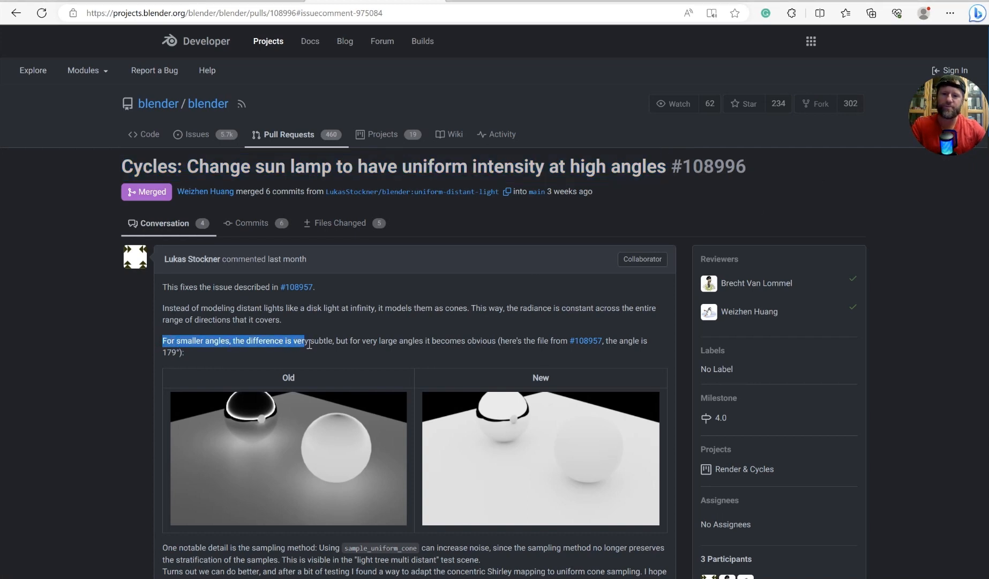
drag(303, 340, 332, 339)
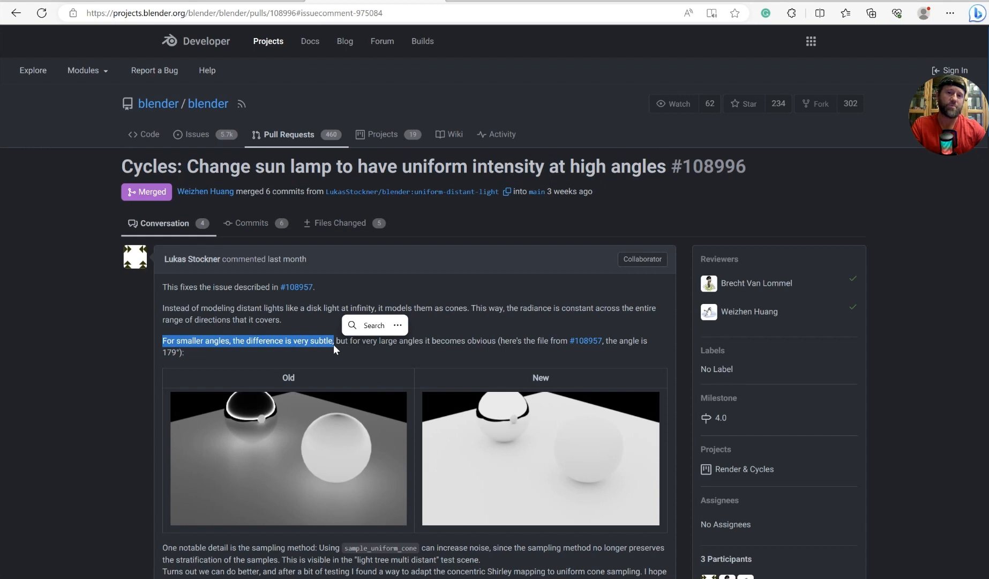
mouse_move(404, 274)
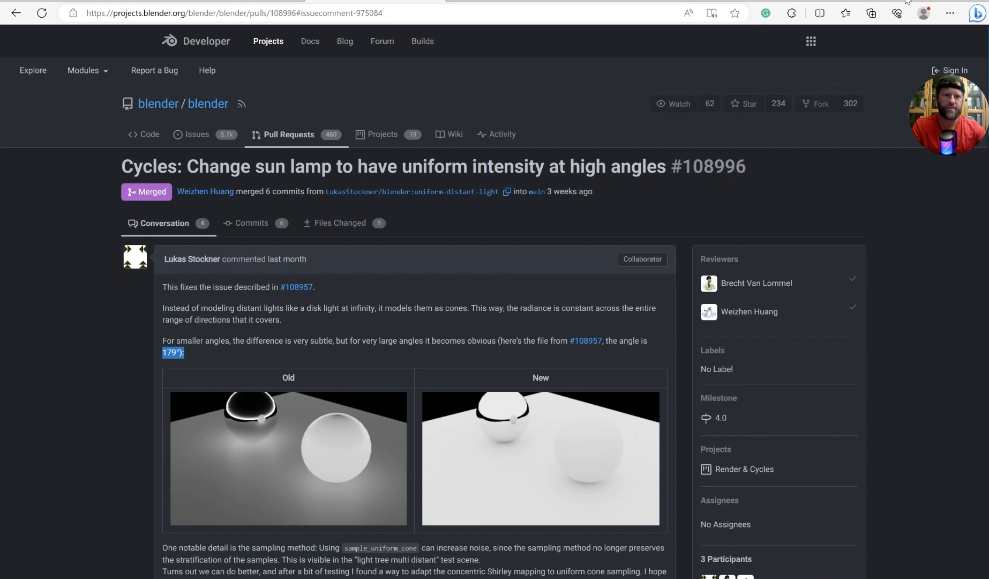
scroll(down, 3)
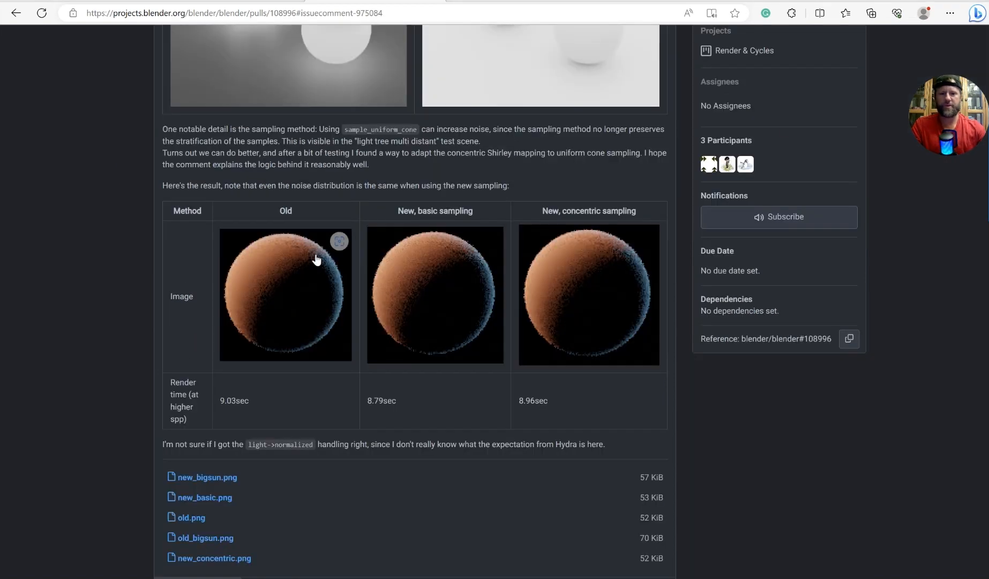
mouse_move(296, 218)
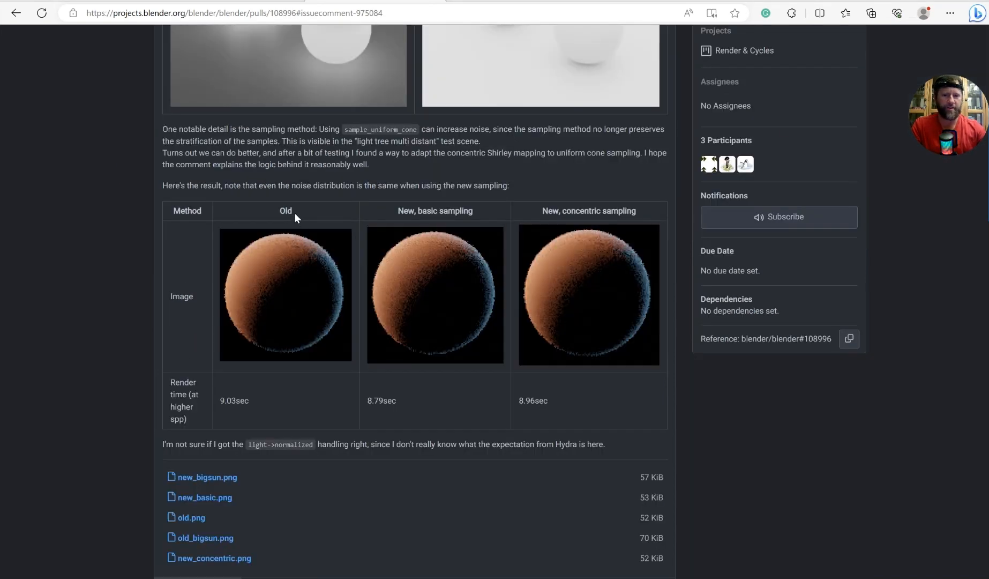
mouse_move(450, 226)
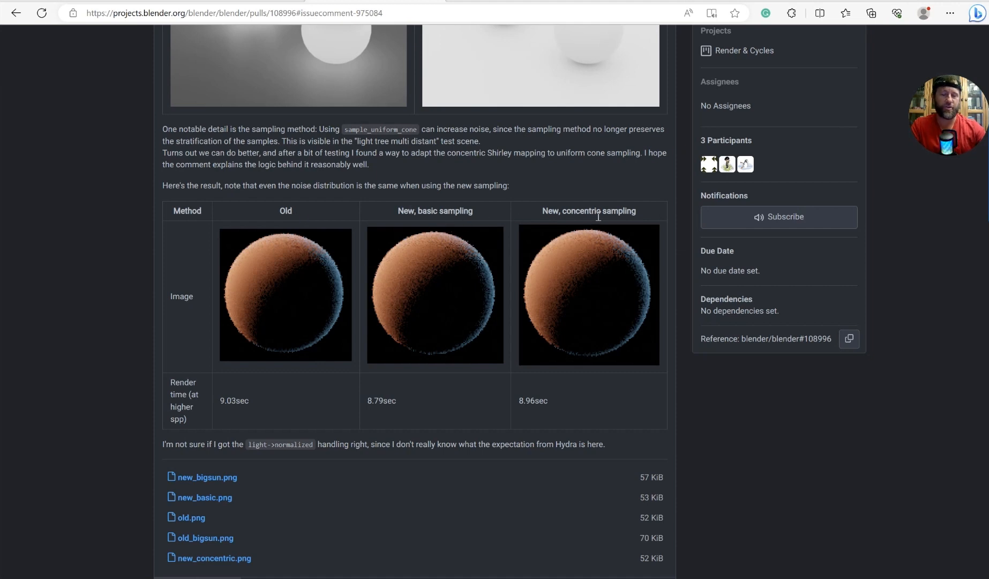
mouse_move(541, 353)
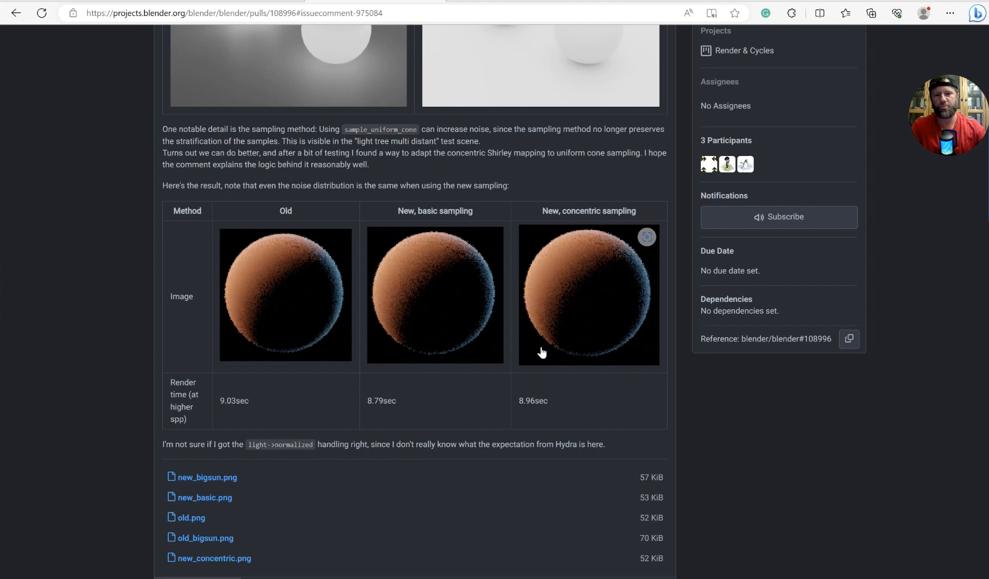
scroll(down, 3)
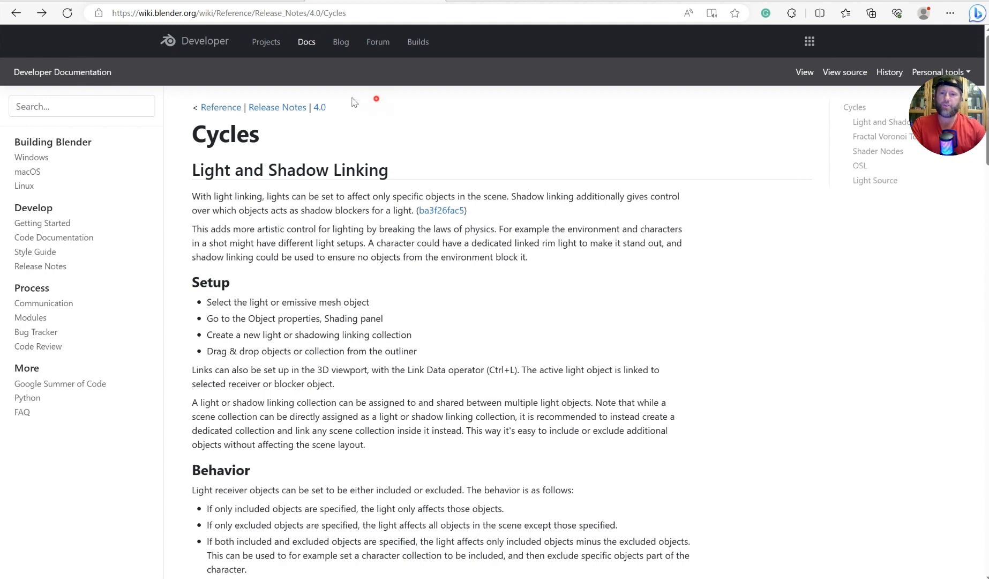
Highlight the Light and Shadow Linking intro and move down to the Light Source section
drag(354, 101, 695, 303)
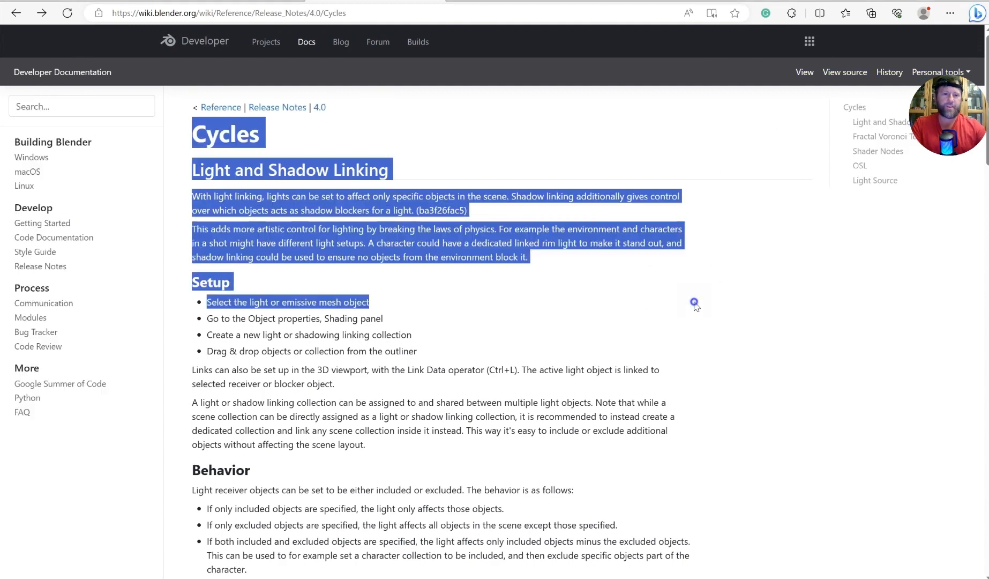
scroll(down, 3)
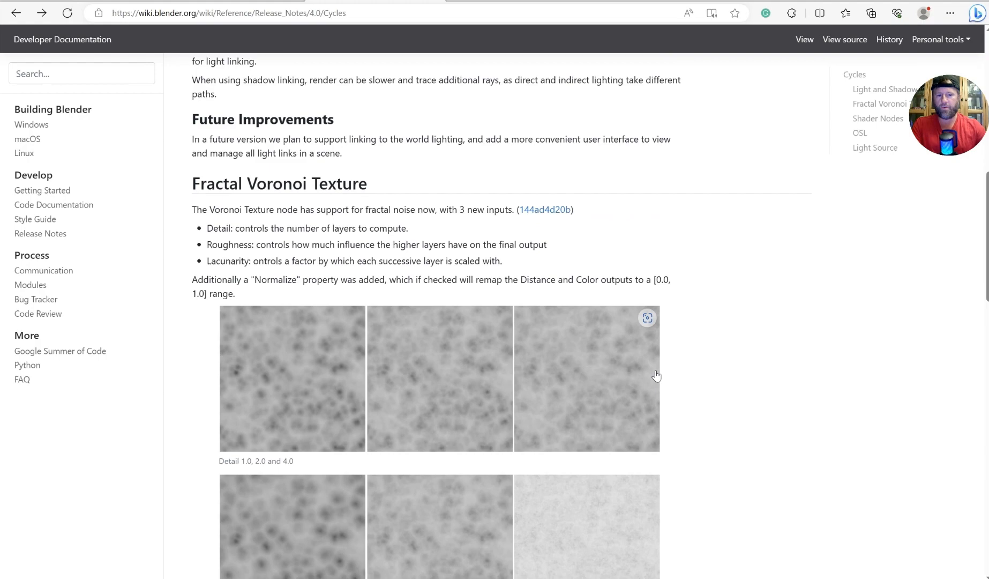
scroll(down, 3)
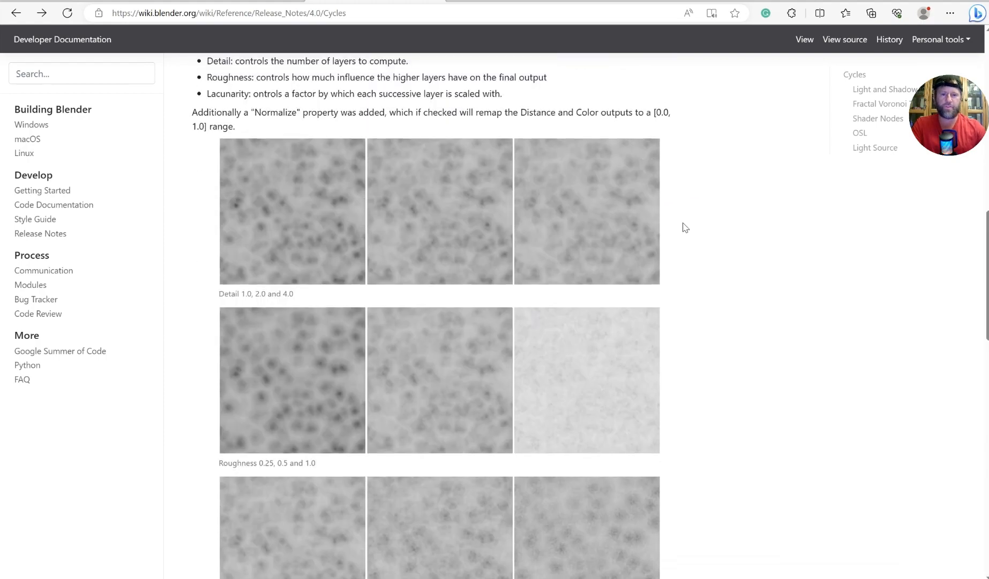
scroll(down, 3)
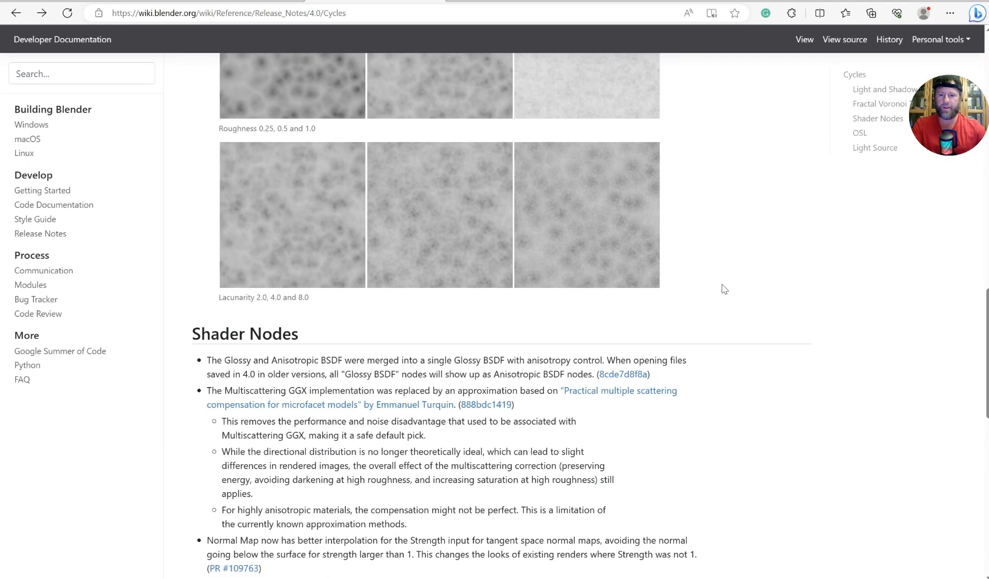
scroll(down, 3)
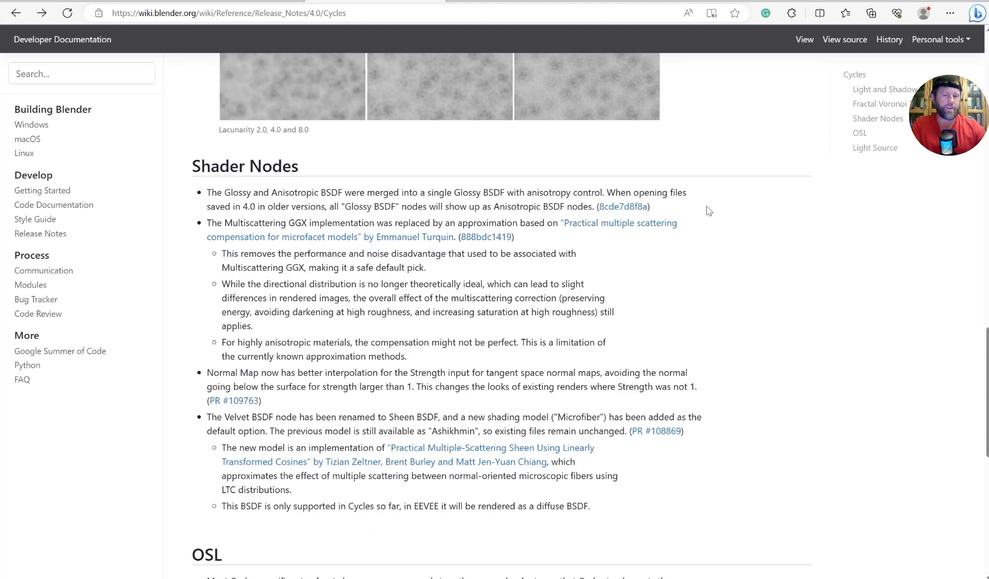
scroll(down, 3)
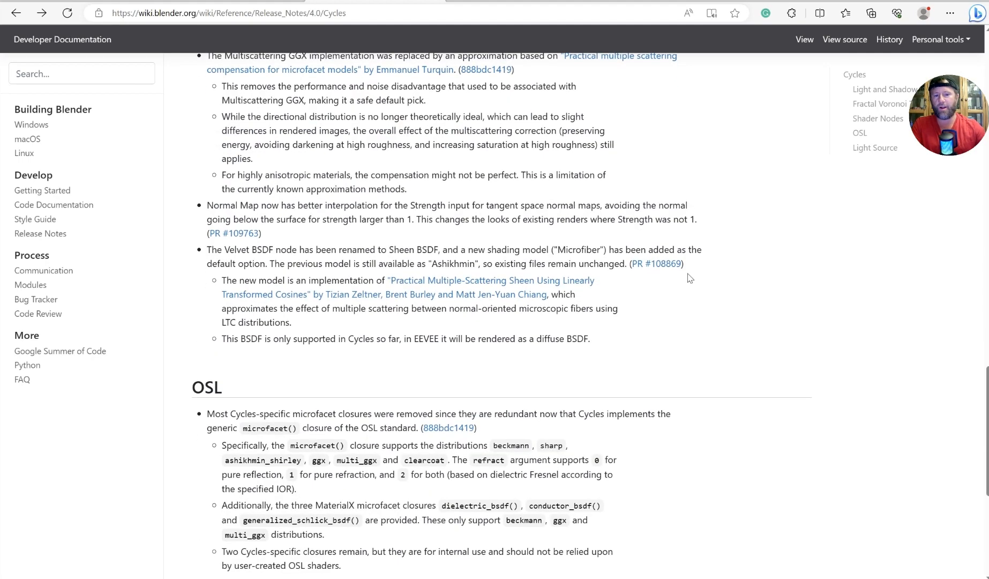
scroll(down, 3)
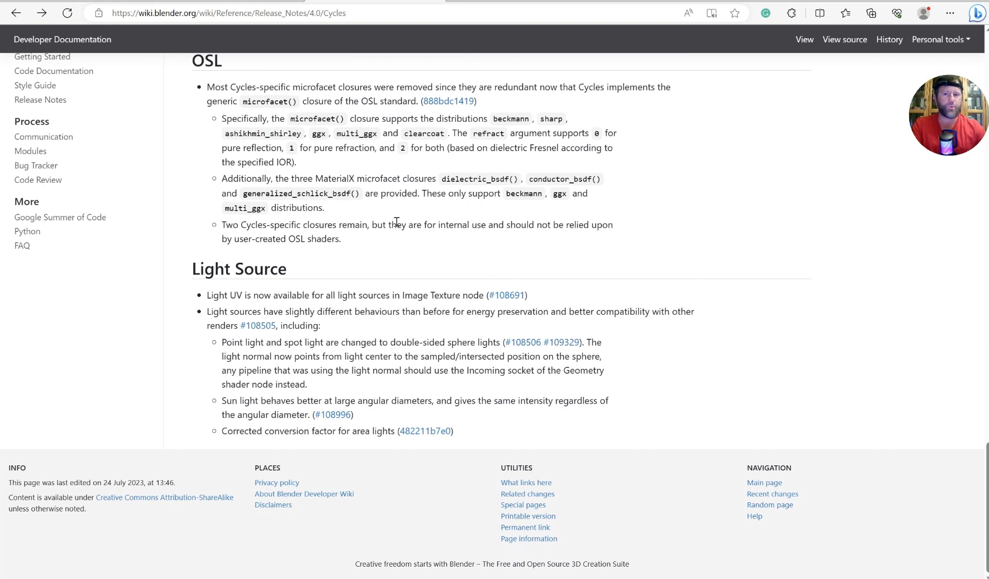
Highlight the full Light UV sentence and follow its #108691 pull request link
drag(207, 295, 291, 295)
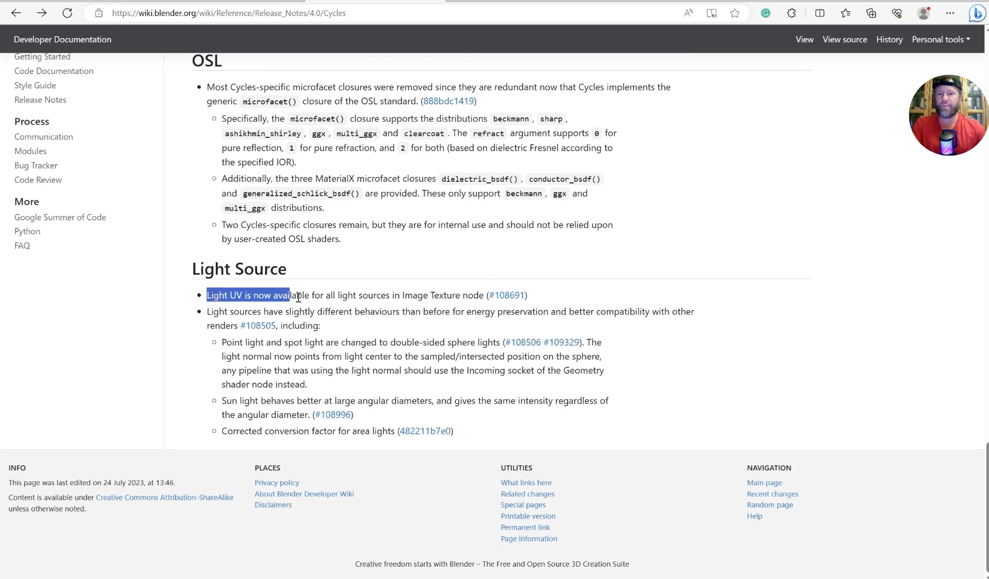
drag(290, 295, 483, 295)
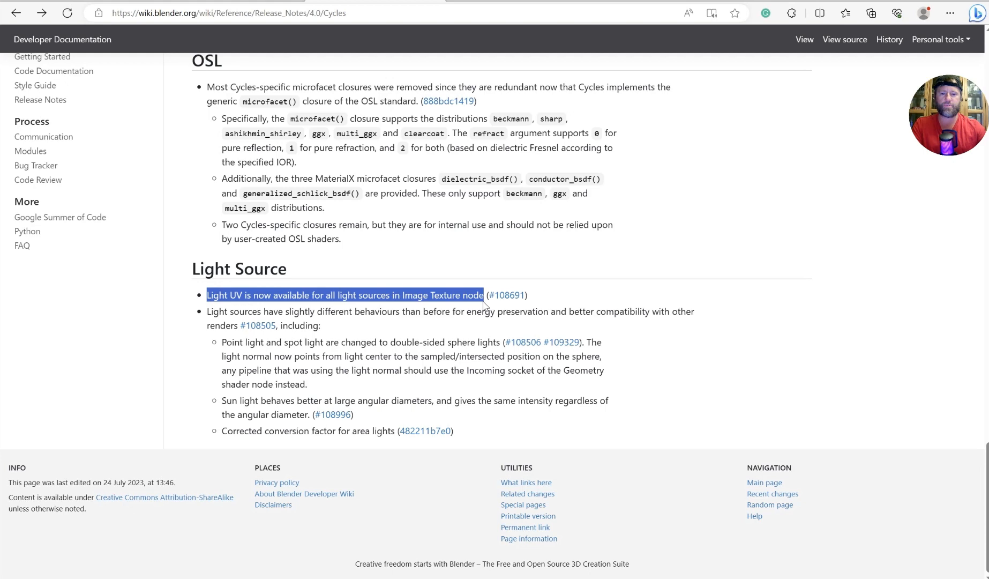
mouse_move(812, 122)
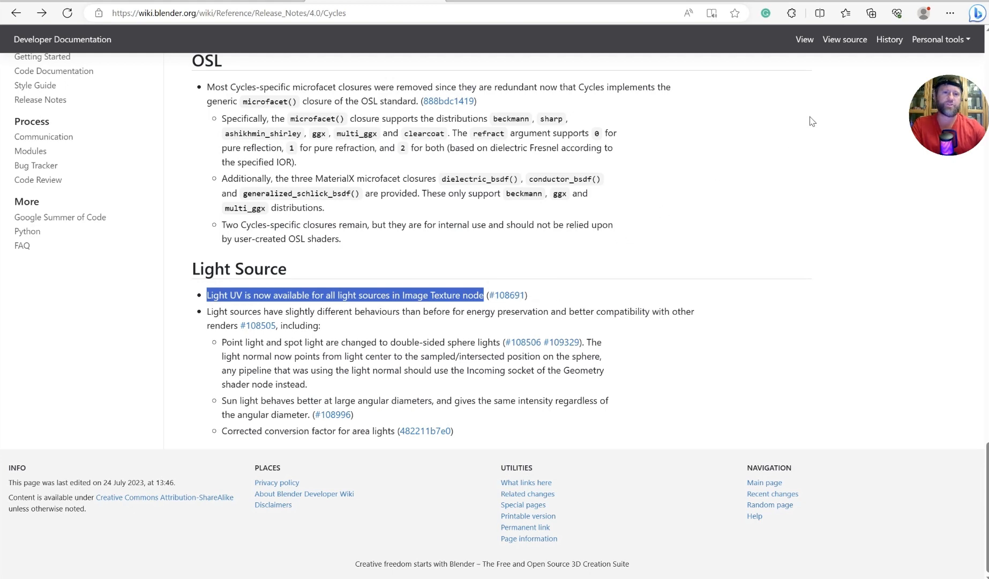
click(506, 296)
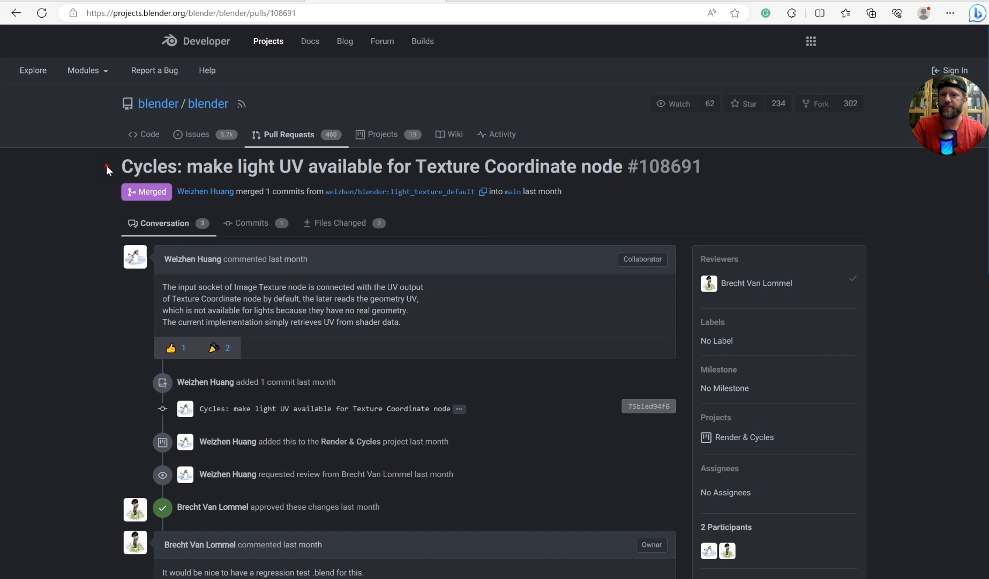
Highlight the light UV pull request title before returning to the 4.0 release notes index
drag(122, 166, 268, 166)
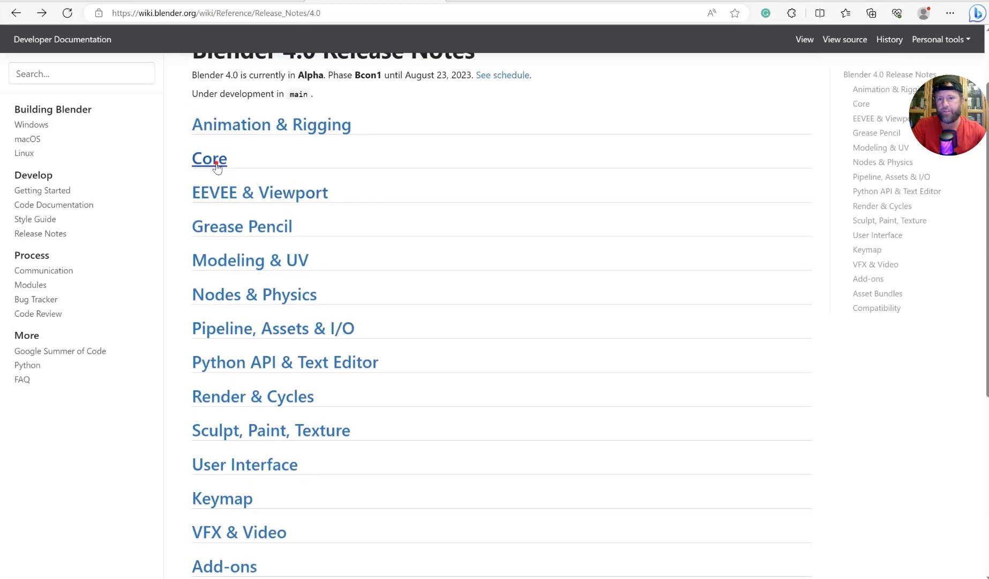
Open the Core section of the 4.0 release notes with its Library Override fixes
click(209, 158)
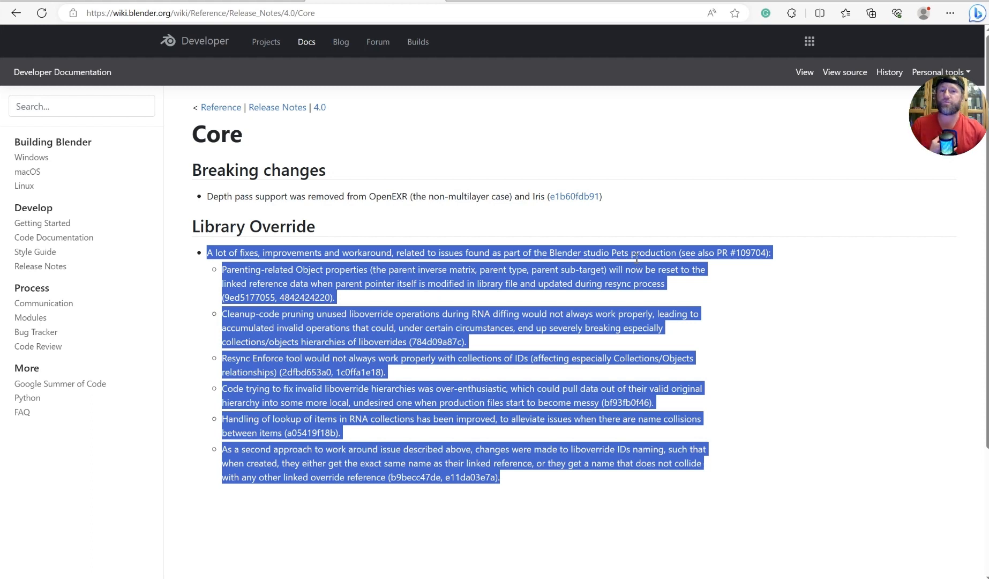
mouse_move(831, 42)
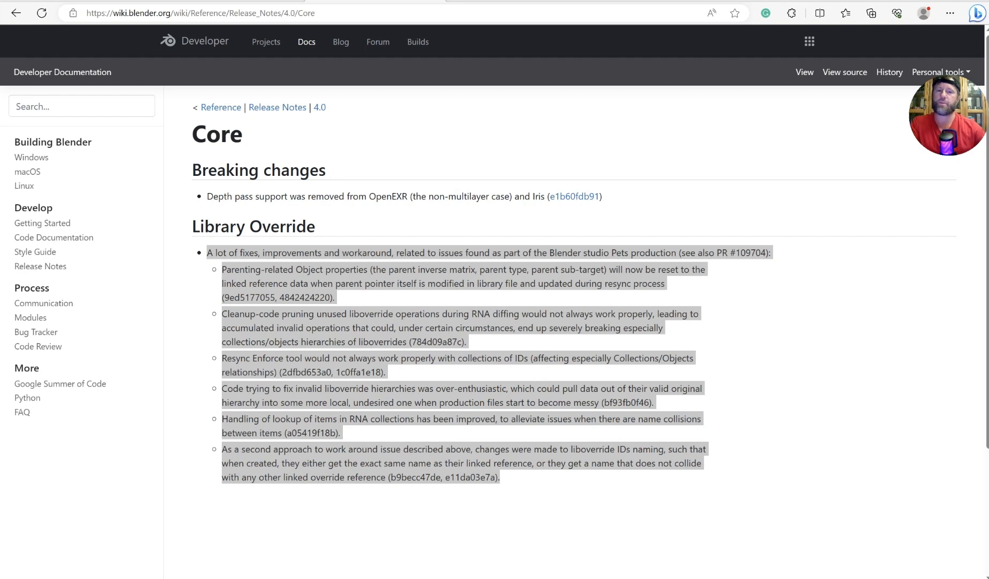
mouse_move(852, 120)
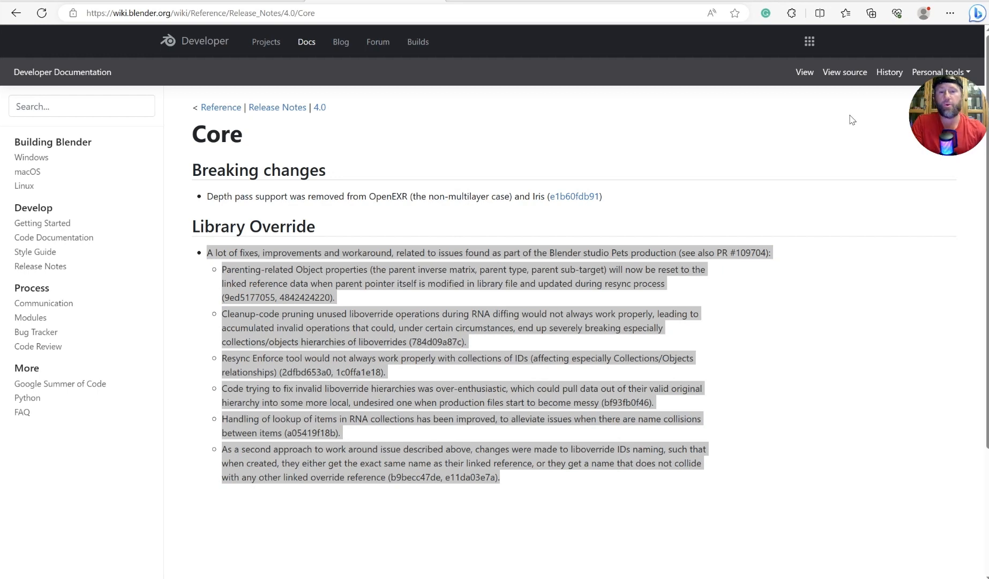
mouse_move(803, 144)
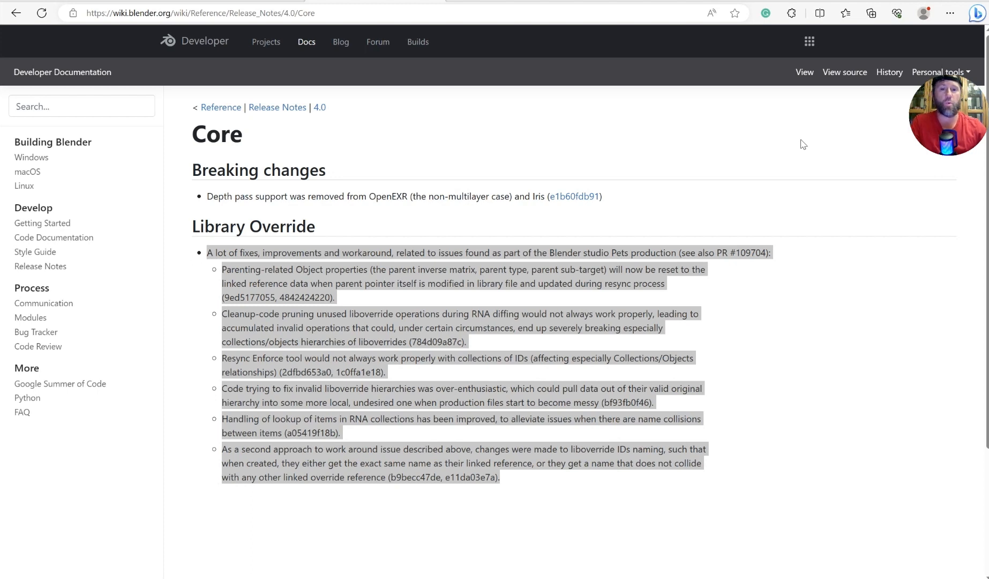
mouse_move(815, 127)
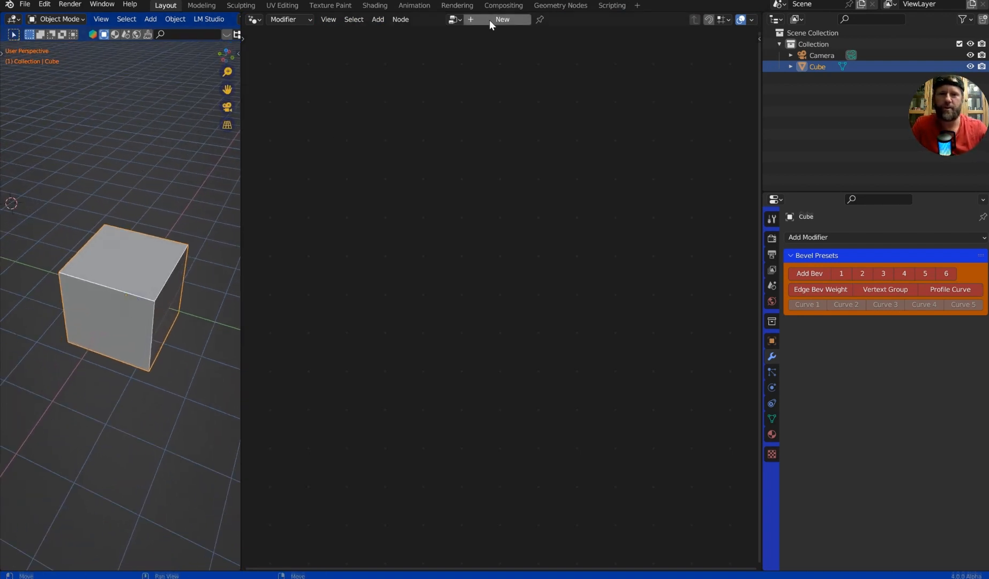
Create a new geometry node tree on the cube and add a Repeat Zone between Group Input and Output
click(501, 19)
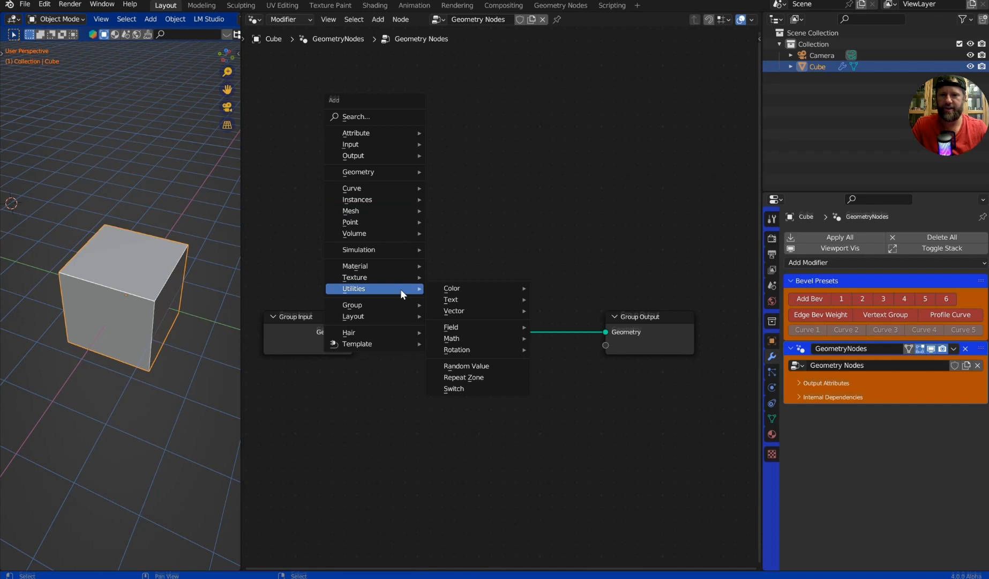
click(464, 377)
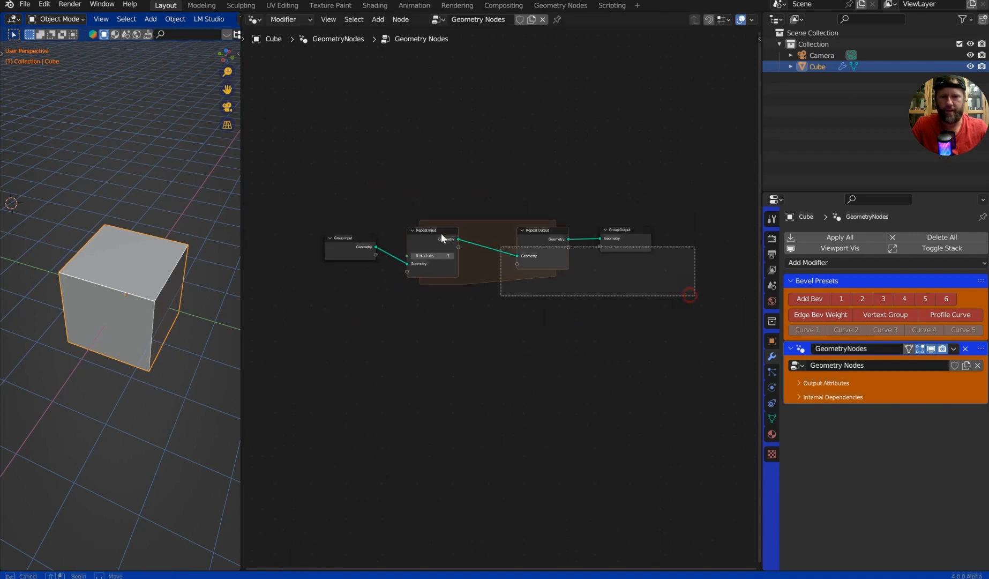
key(s)
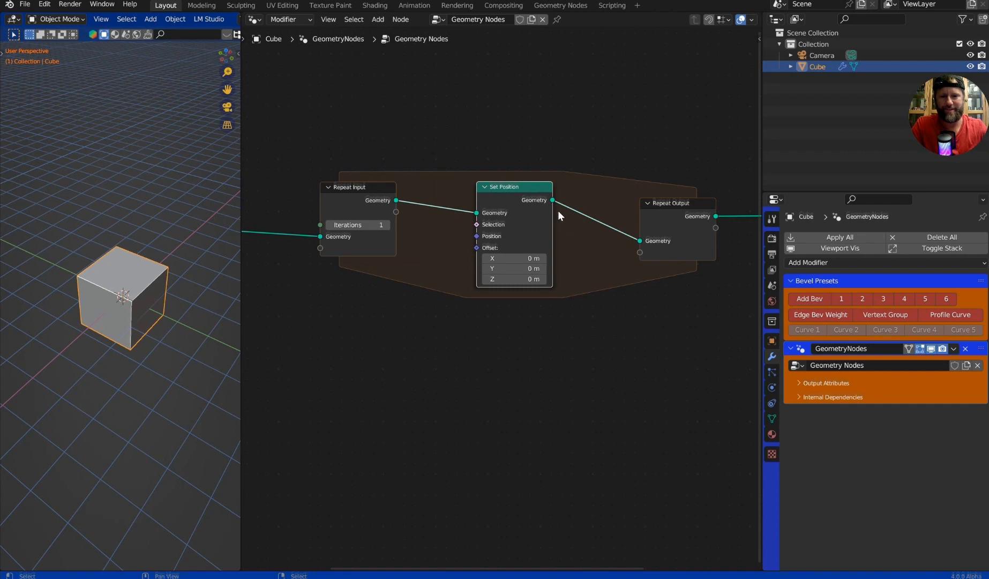
Add a Join Geometry node in the zone, offset copies 3 m along X and repeat 8 iterations
text(join)
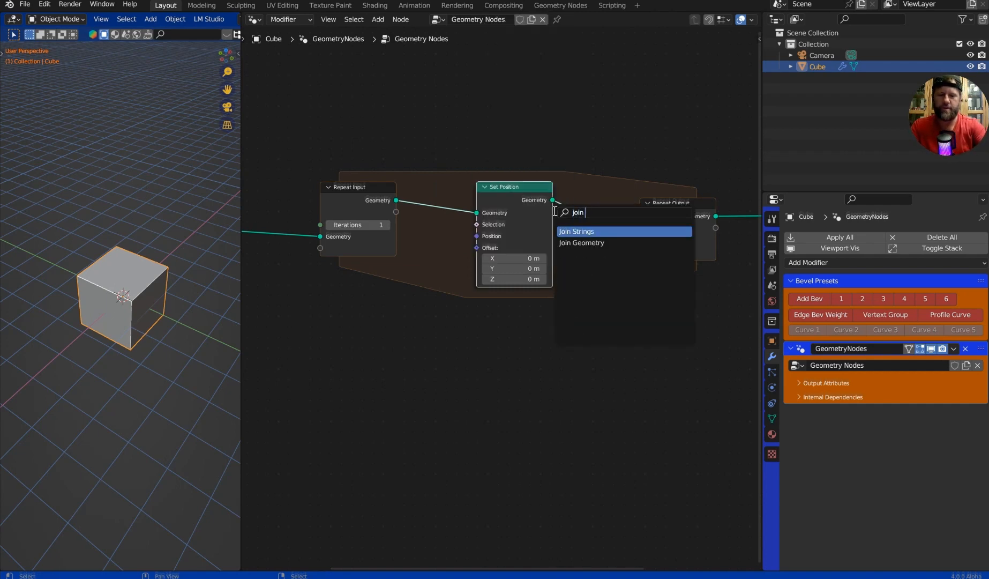
click(581, 242)
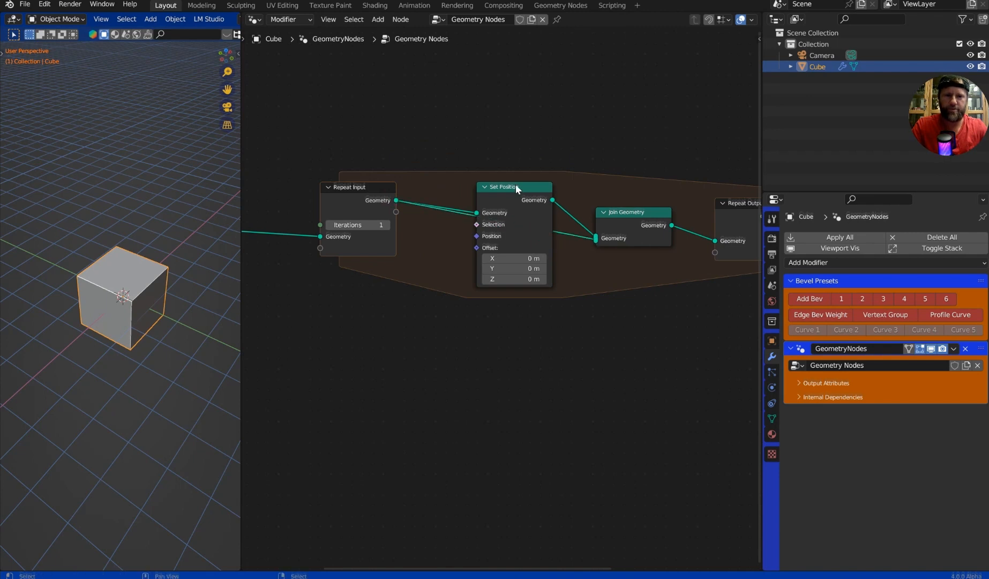
double_click(513, 257)
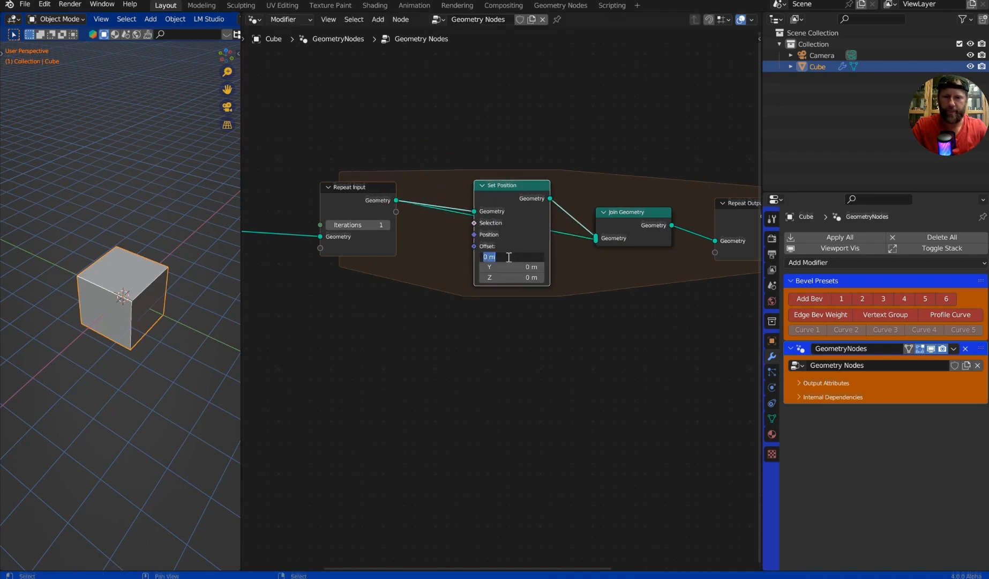
text(1)
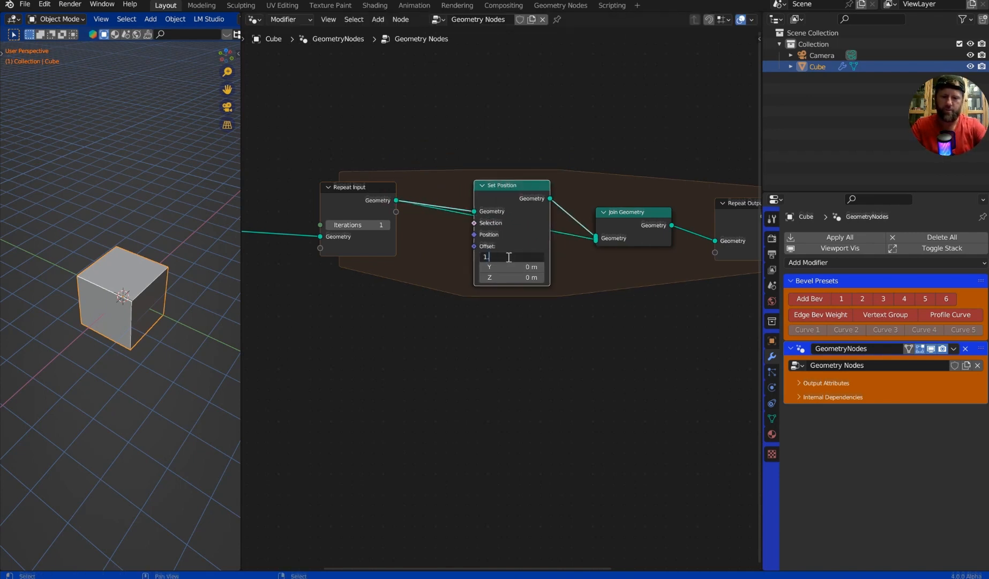
text(1.5)
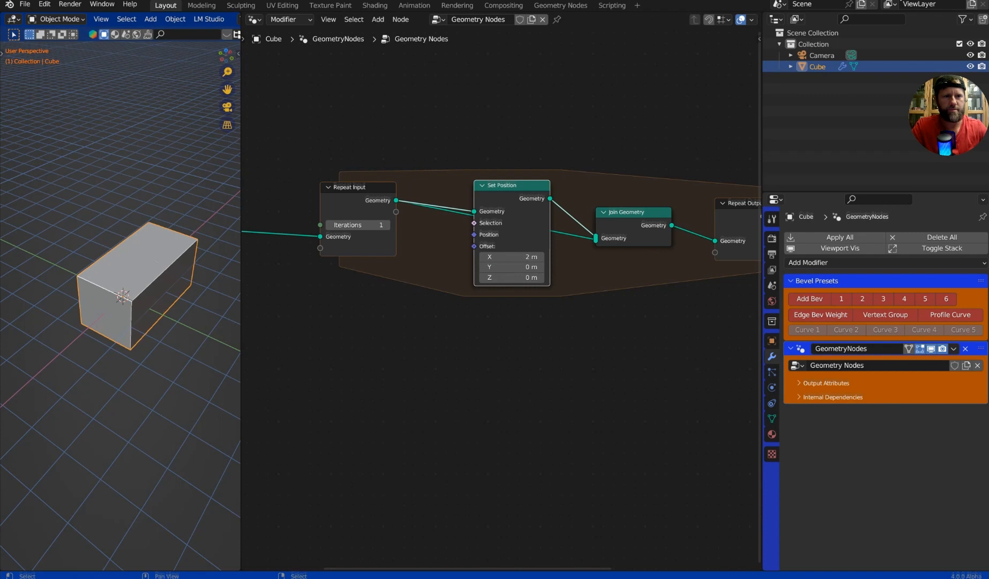
drag(512, 256, 524, 256)
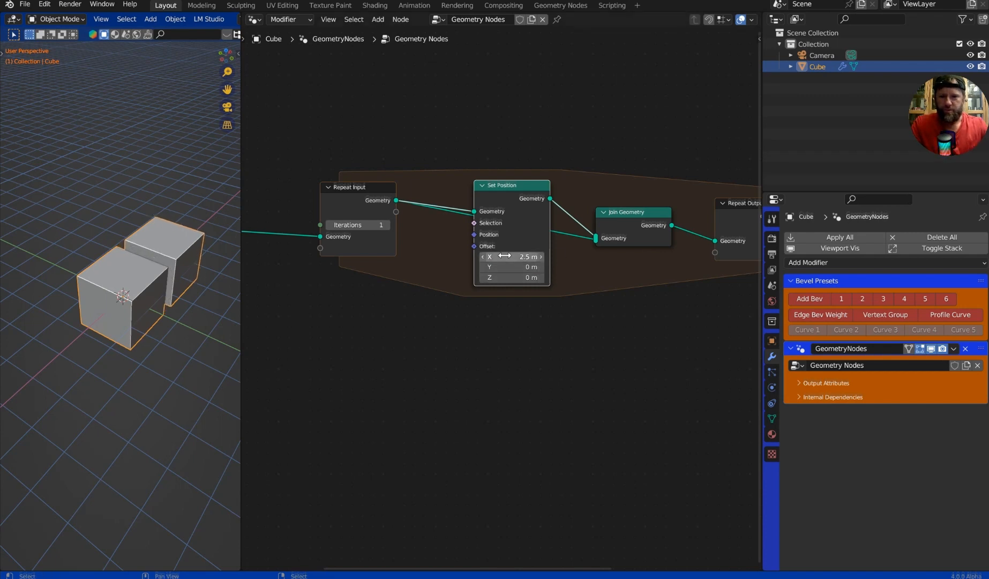
drag(511, 256, 536, 256)
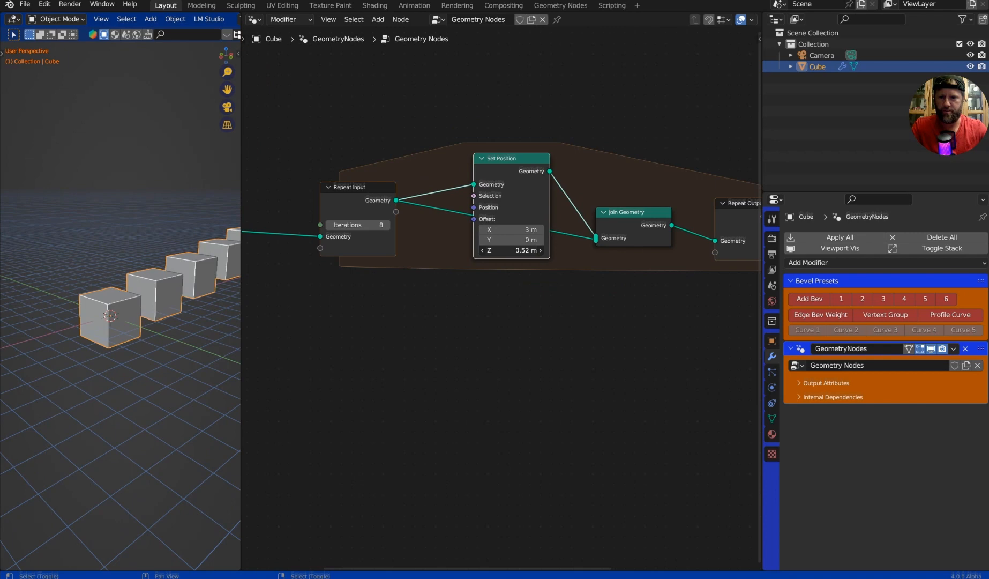
drag(512, 250, 536, 250)
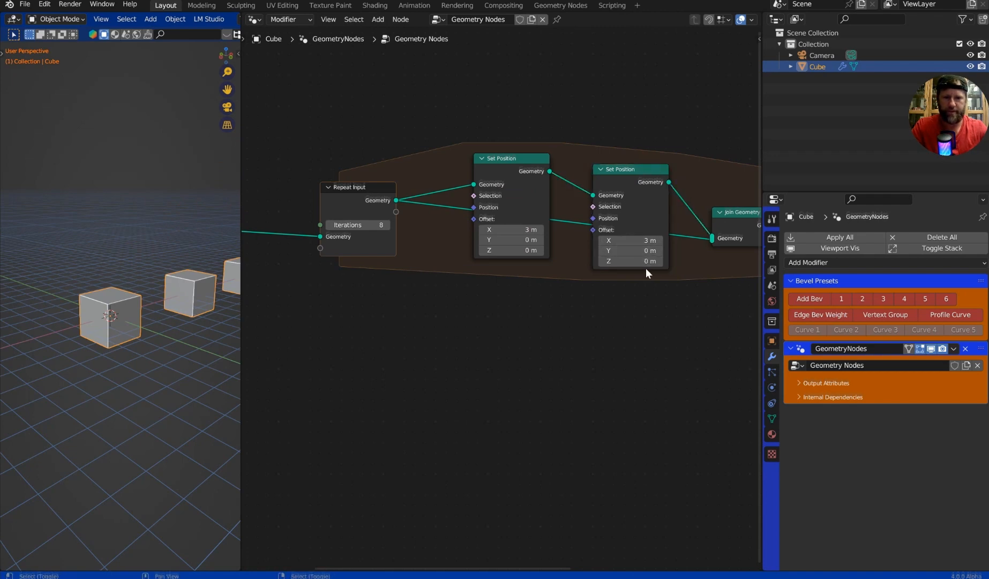
drag(629, 260, 643, 261)
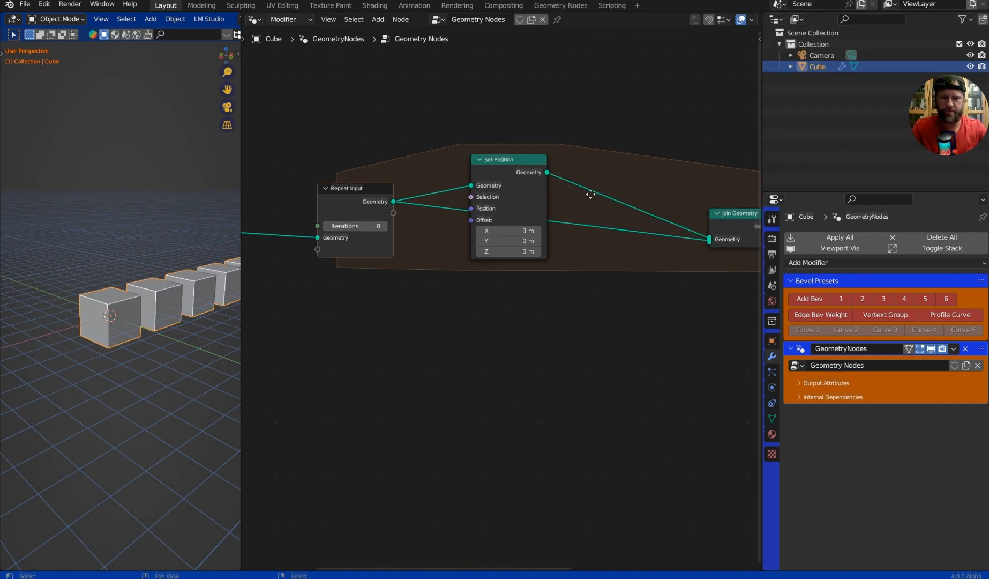
Add a Transform Geometry node and raise the repeat iterations to lengthen the stepped row of boxes
text(trans)
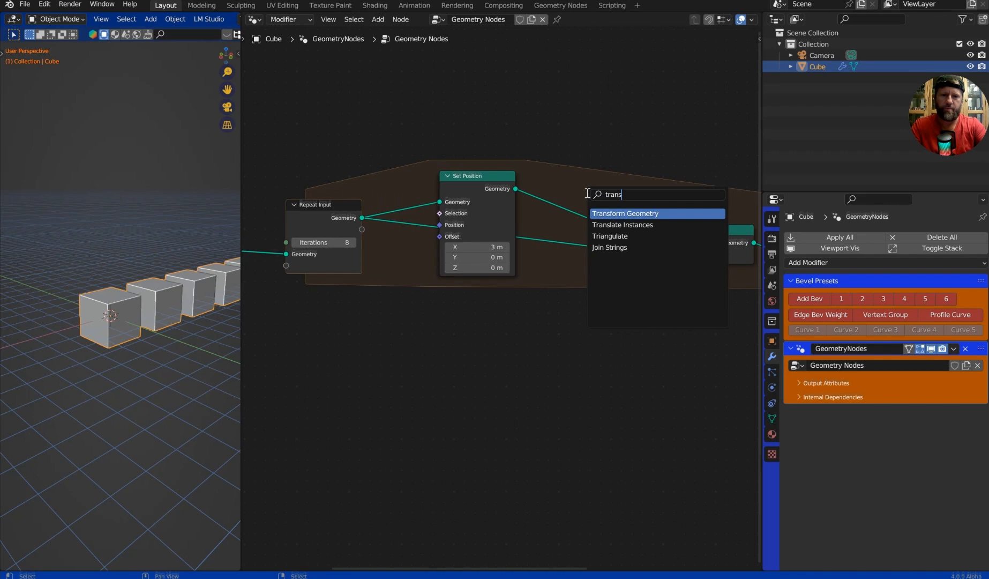
click(625, 212)
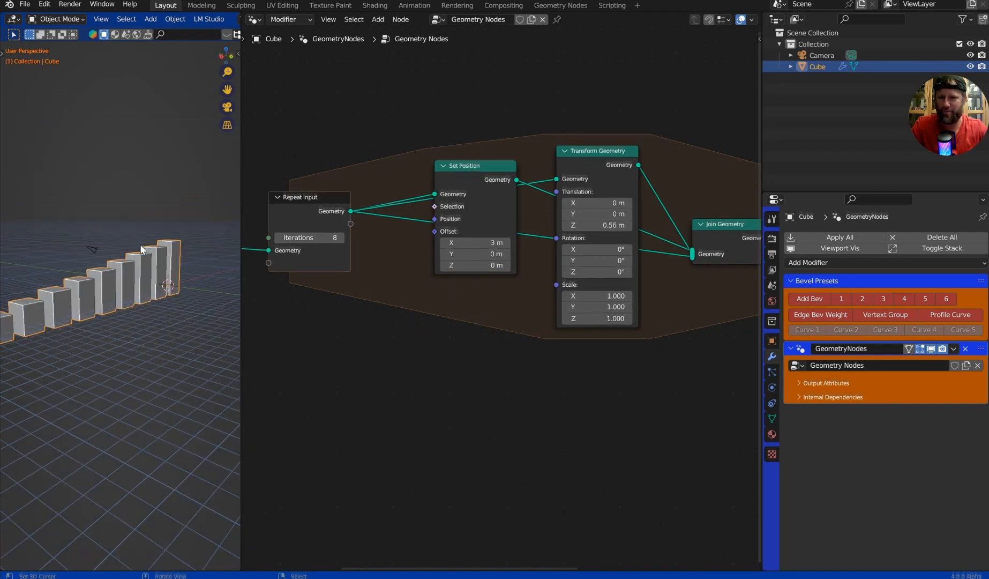
click(344, 237)
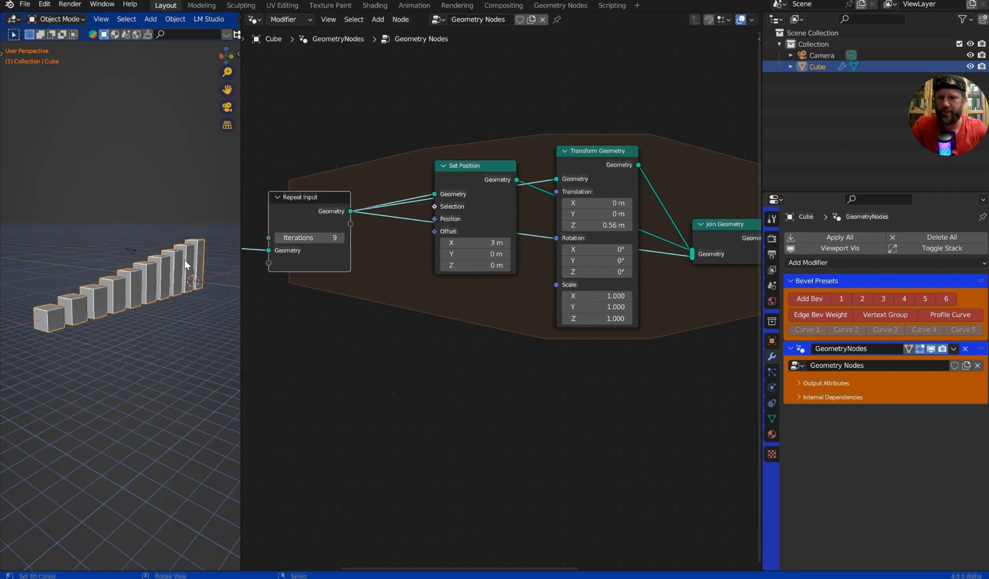
click(340, 237)
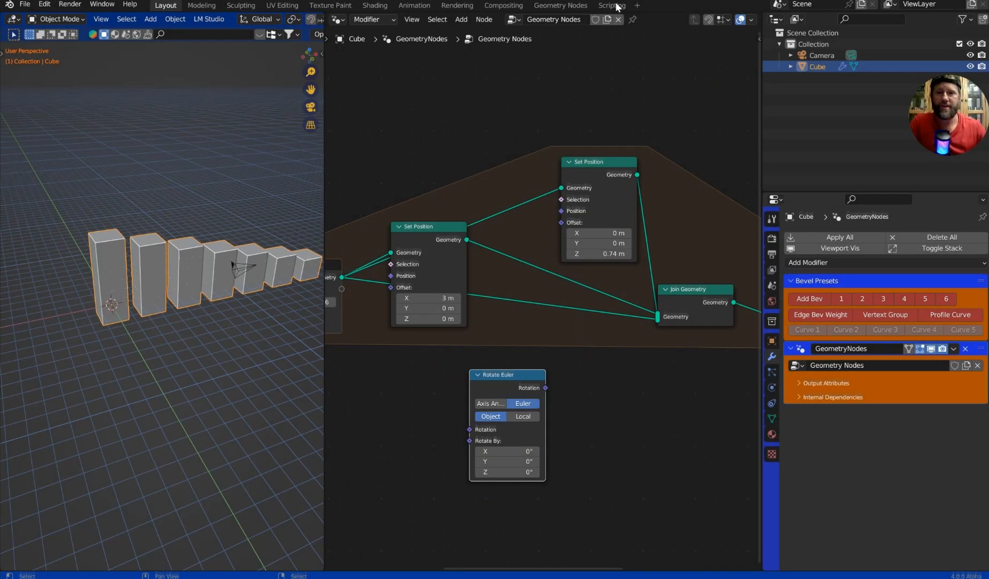
Enable node-based compositing in the Compositing workspace and add an Image input node
click(503, 5)
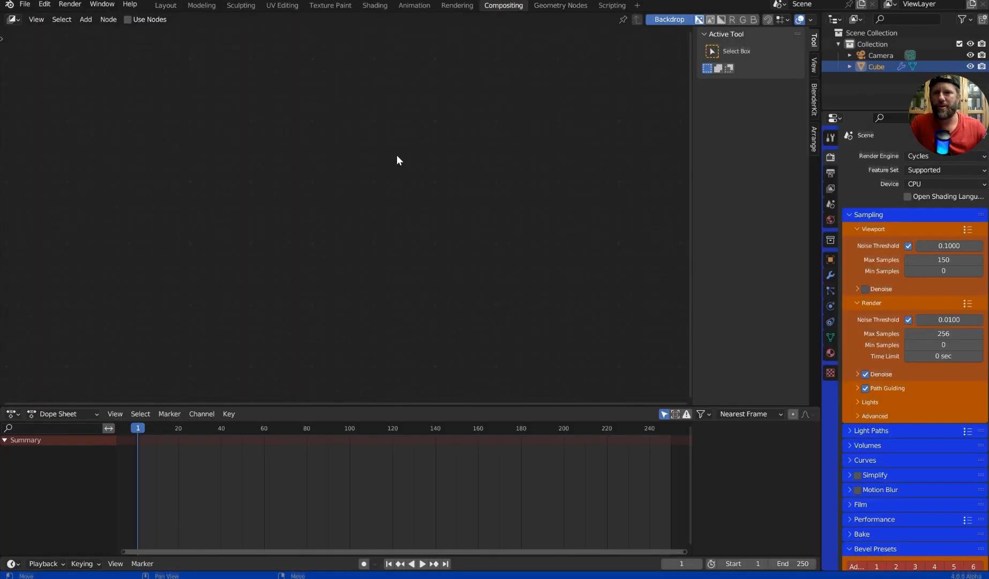
click(127, 19)
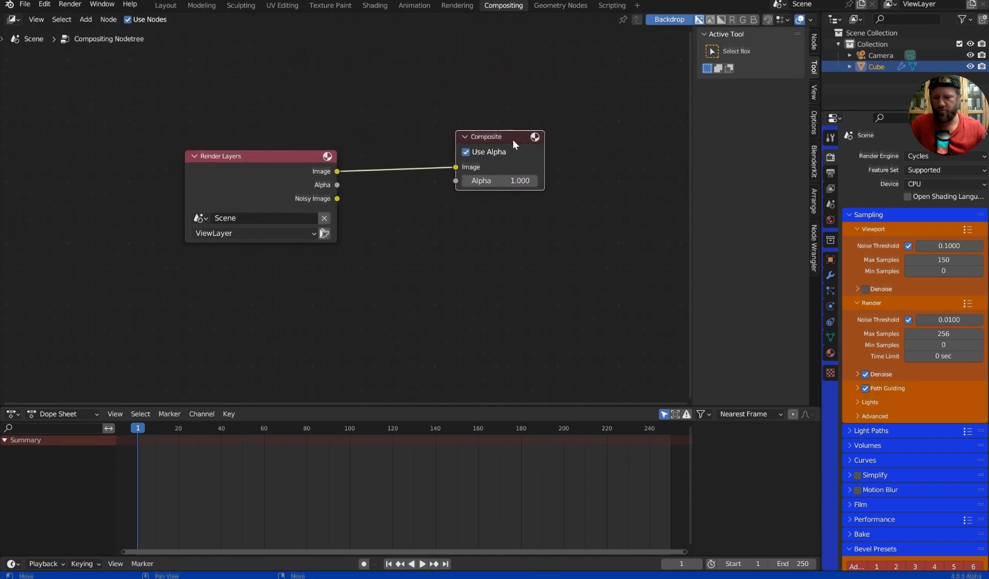
click(261, 156)
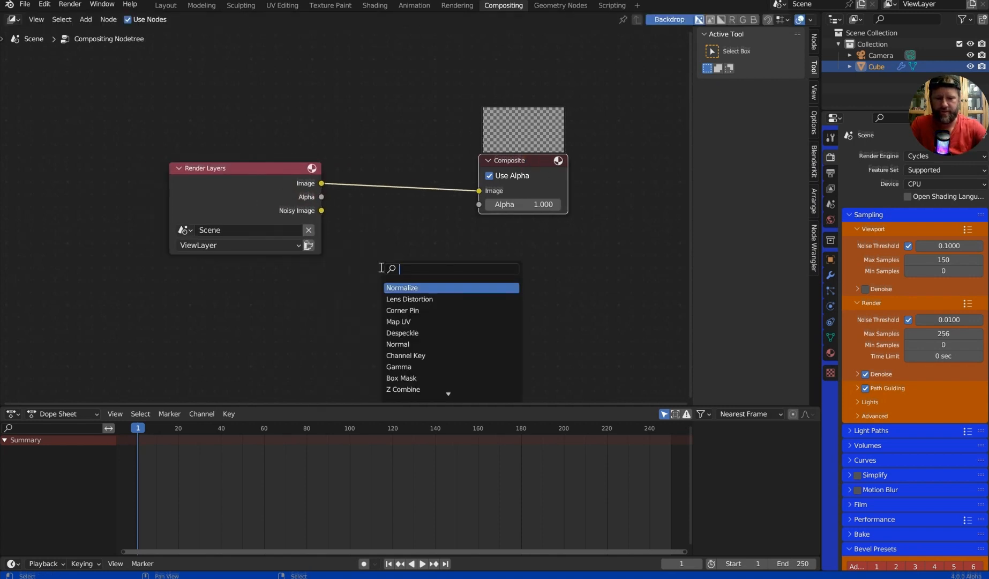
click(398, 288)
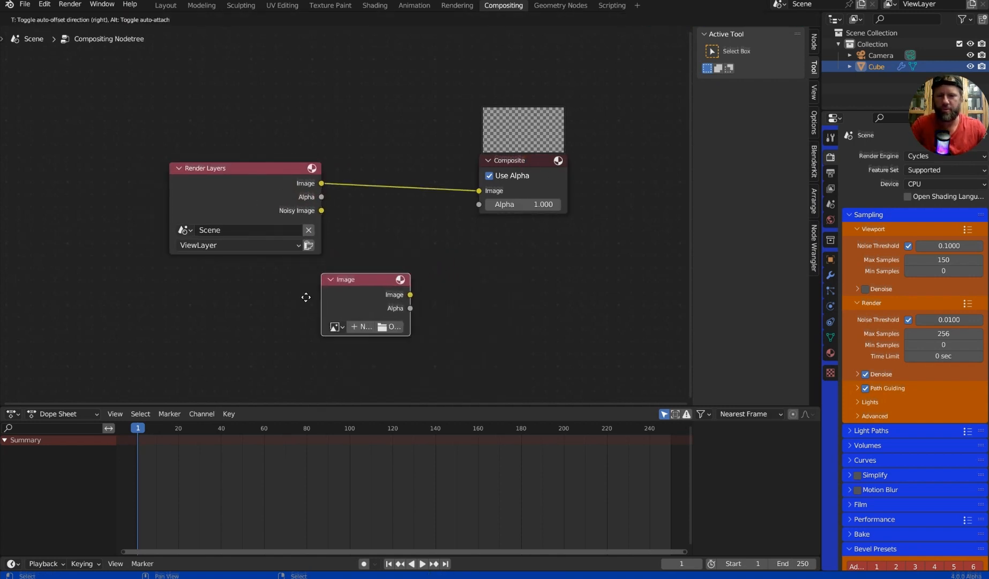
Add a Mix node wired to Composite and browse for an image file for the Image node
text(mi)
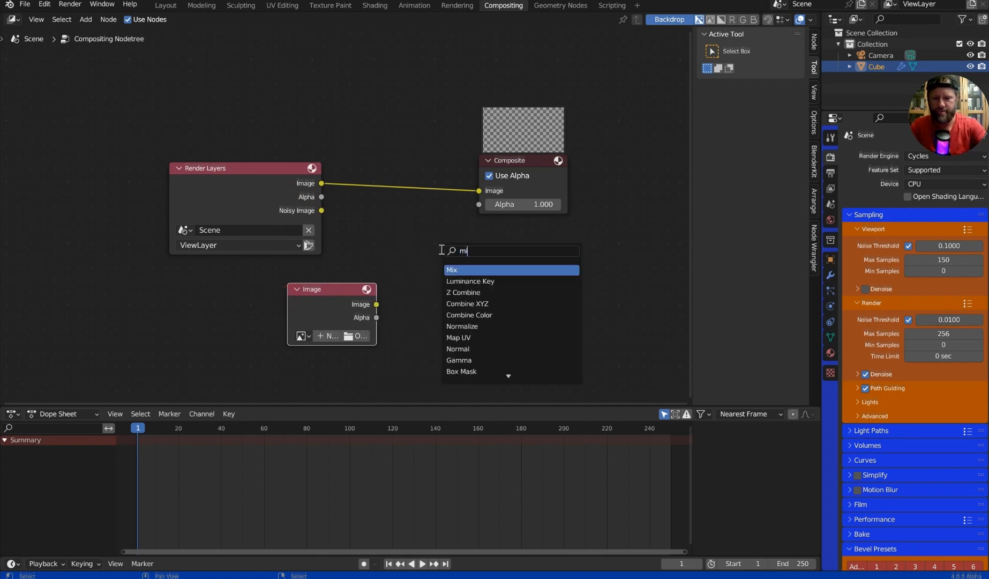
text(ix)
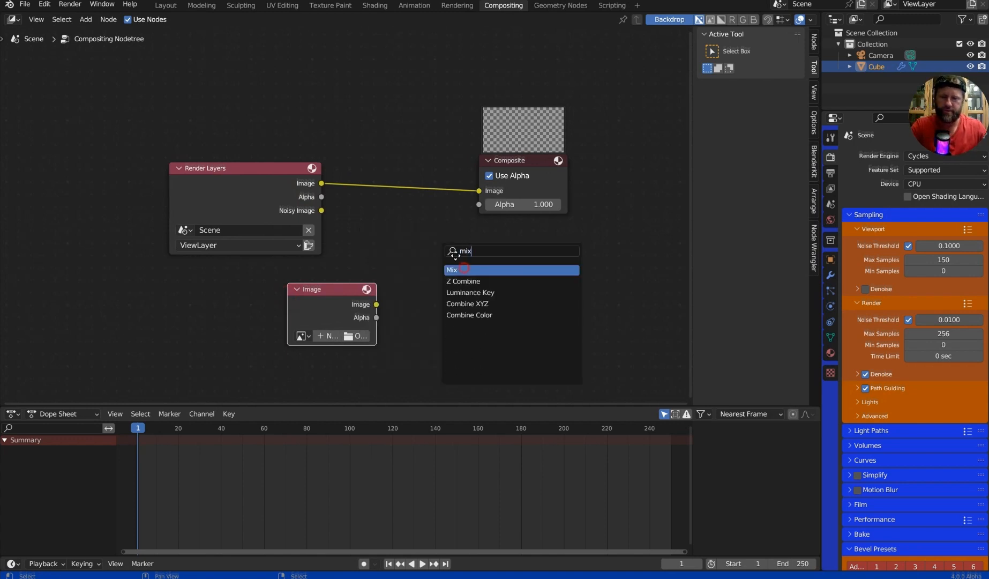
click(452, 269)
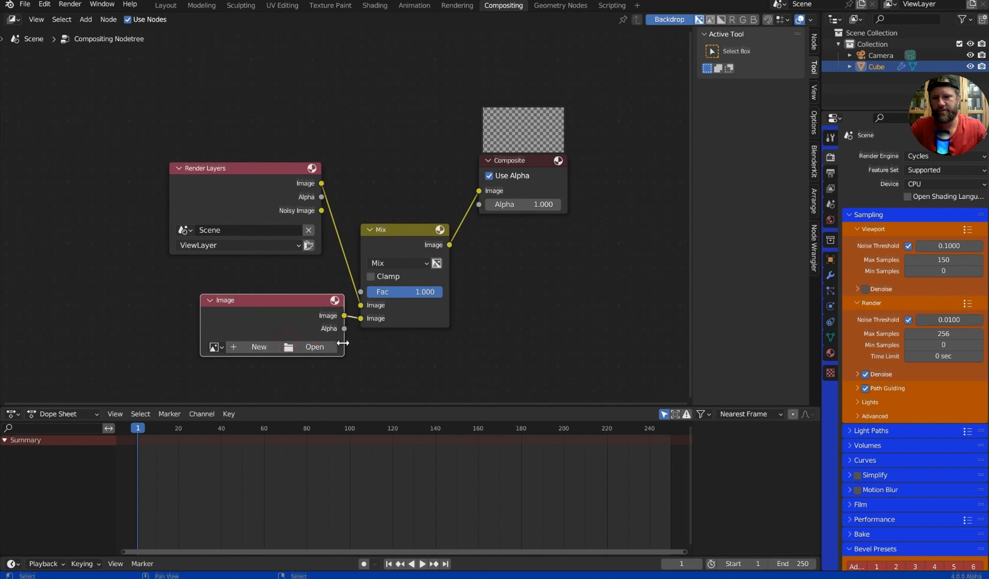
click(314, 346)
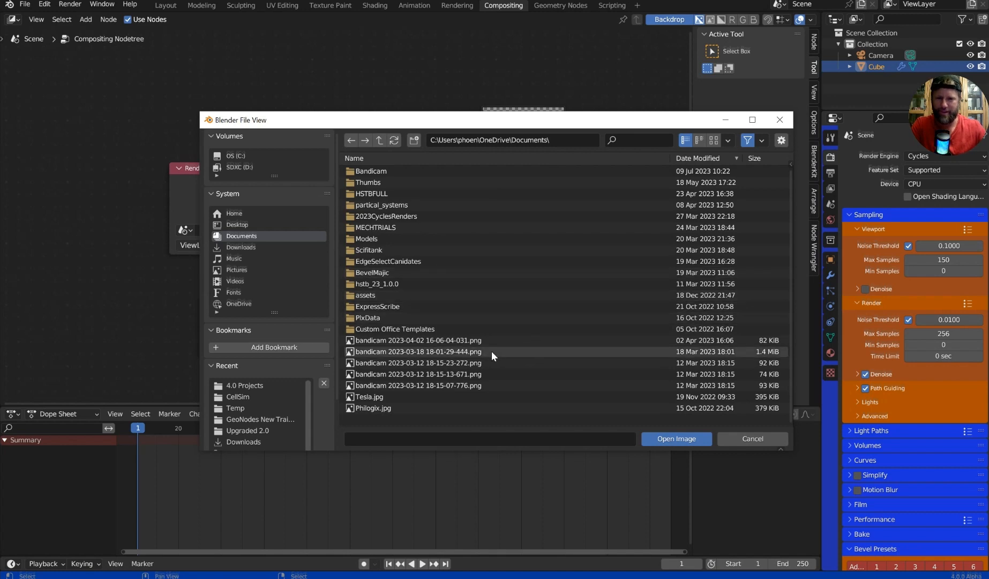
Load the bandicam 2023-03-18 screenshot into the Image node and add a Viewer node after the Mix
click(675, 439)
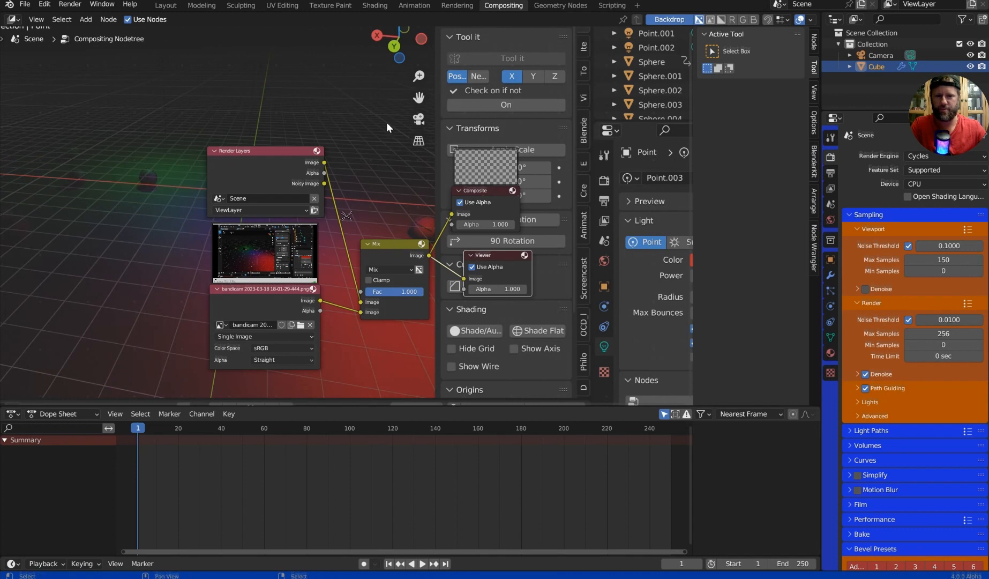
mouse_move(189, 26)
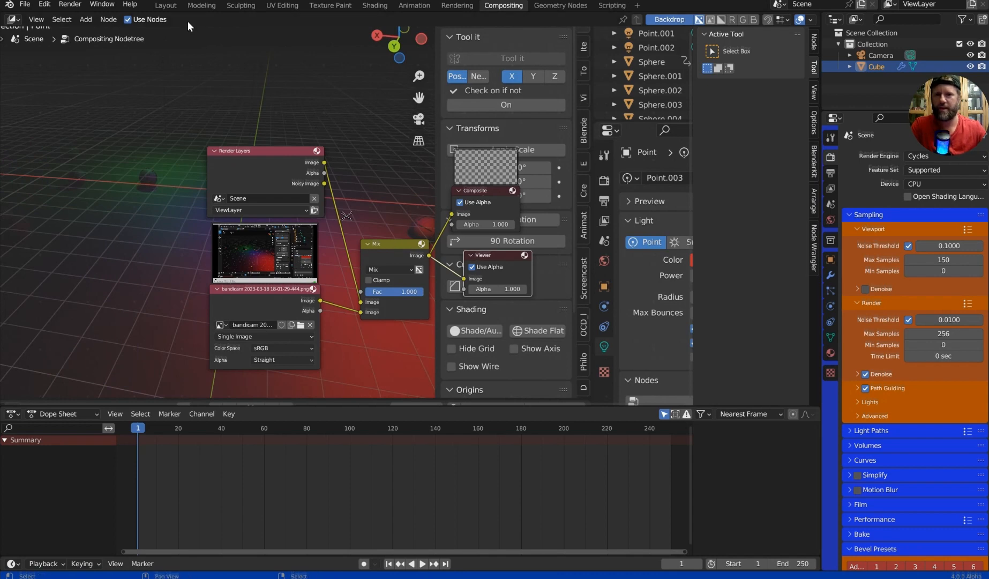
click(669, 19)
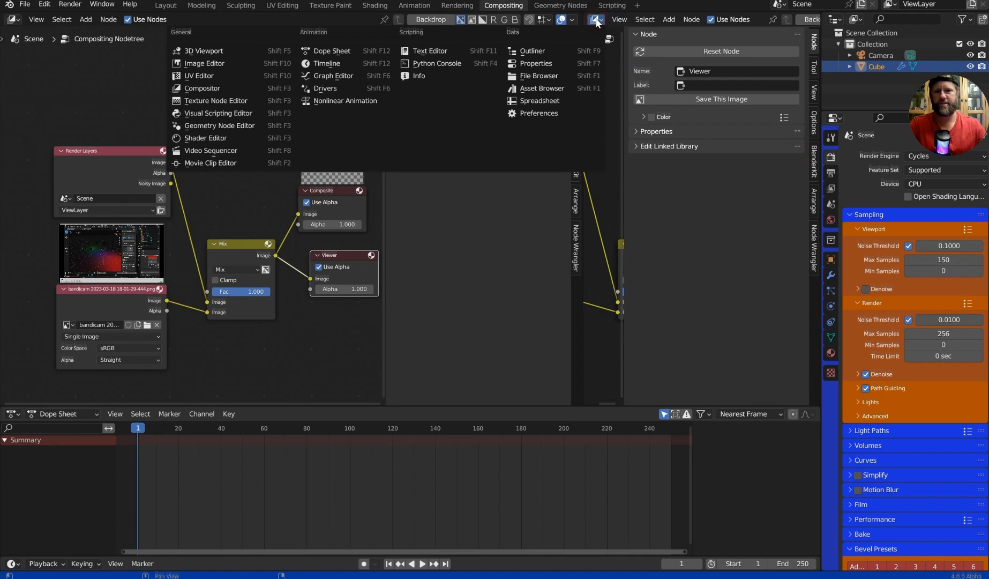
mouse_move(202, 76)
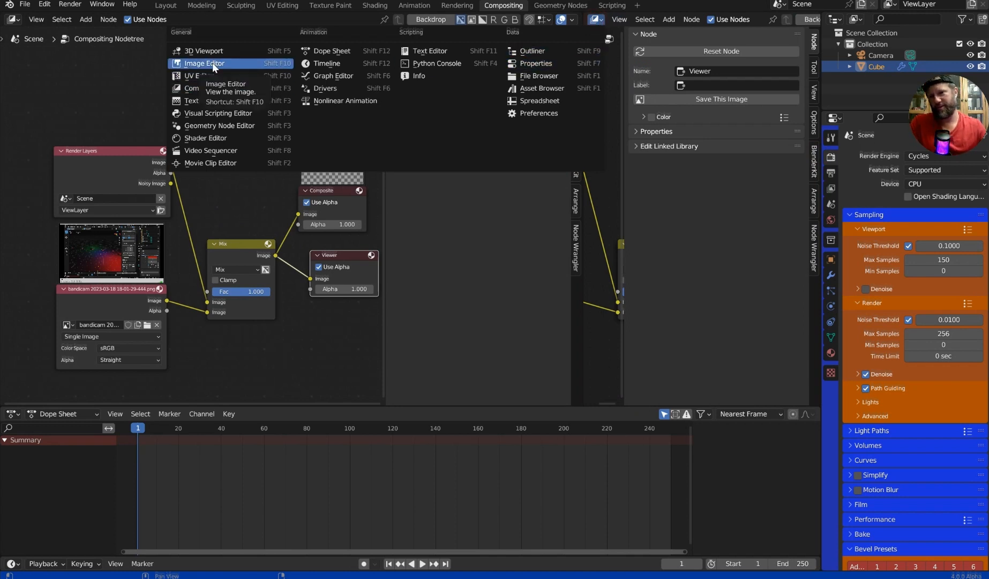
Show the Viewer Node result in an Image Editor and lower the Mix node's Fac to about 0.5
click(204, 64)
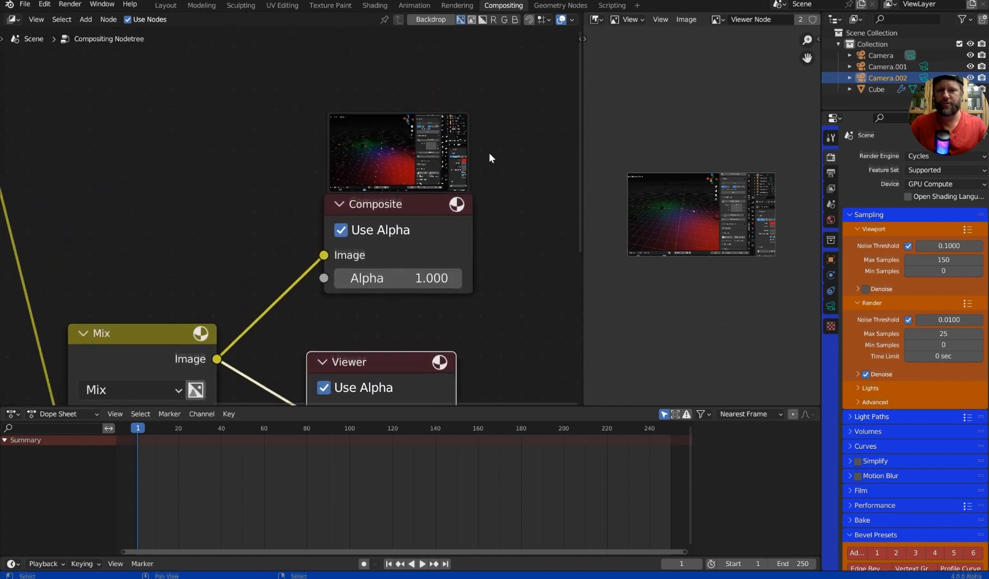
mouse_move(266, 320)
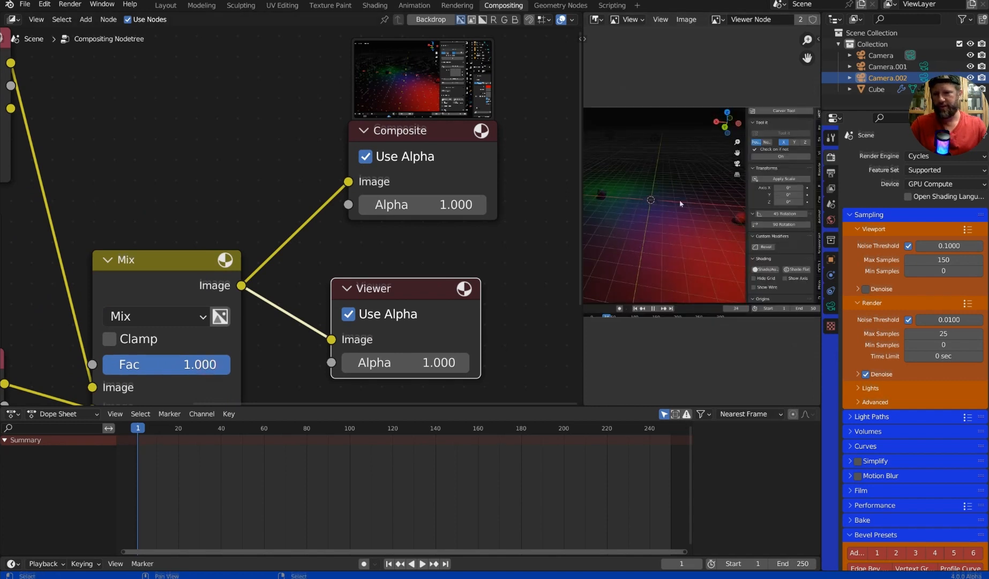
drag(190, 365, 151, 365)
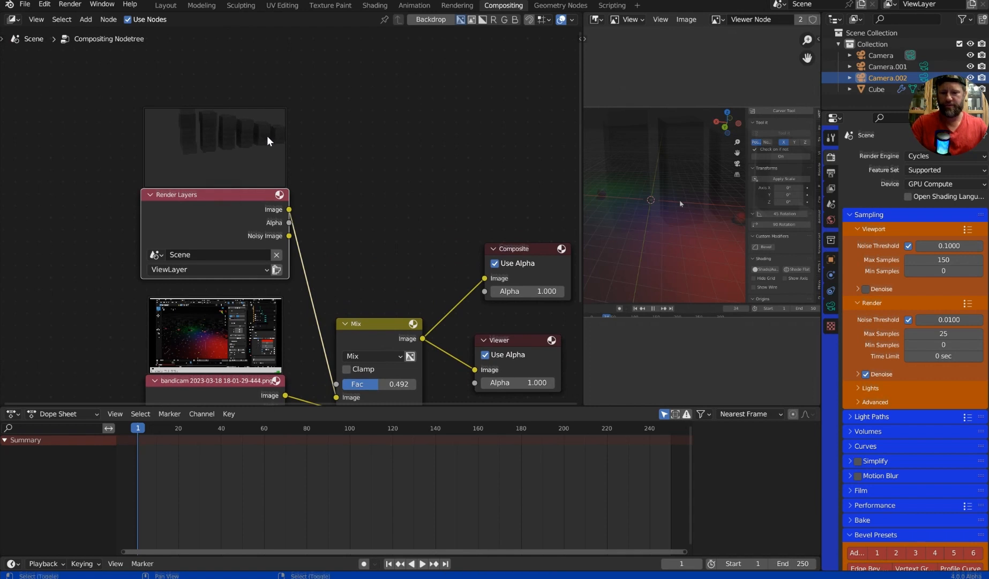
mouse_move(328, 232)
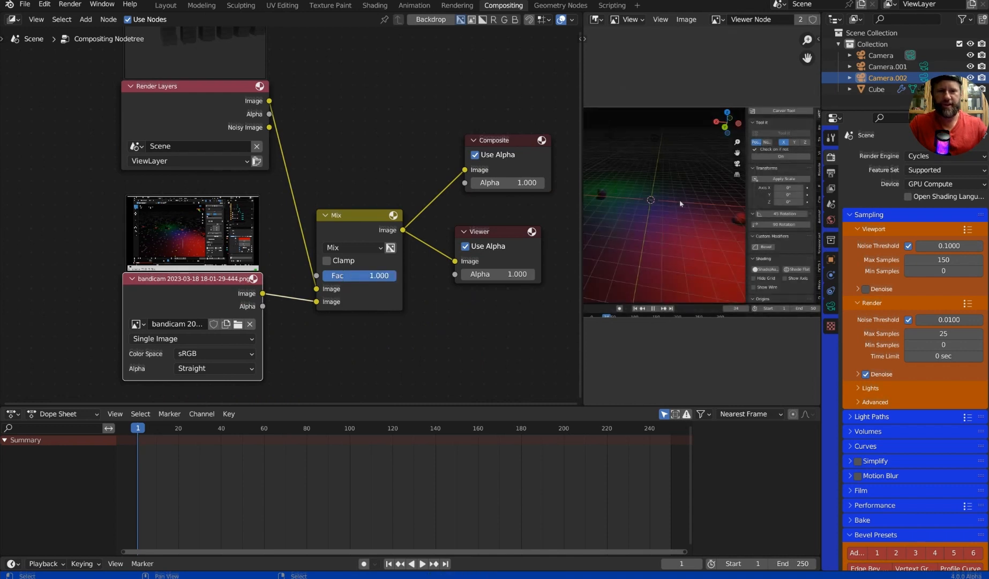
drag(378, 276, 360, 276)
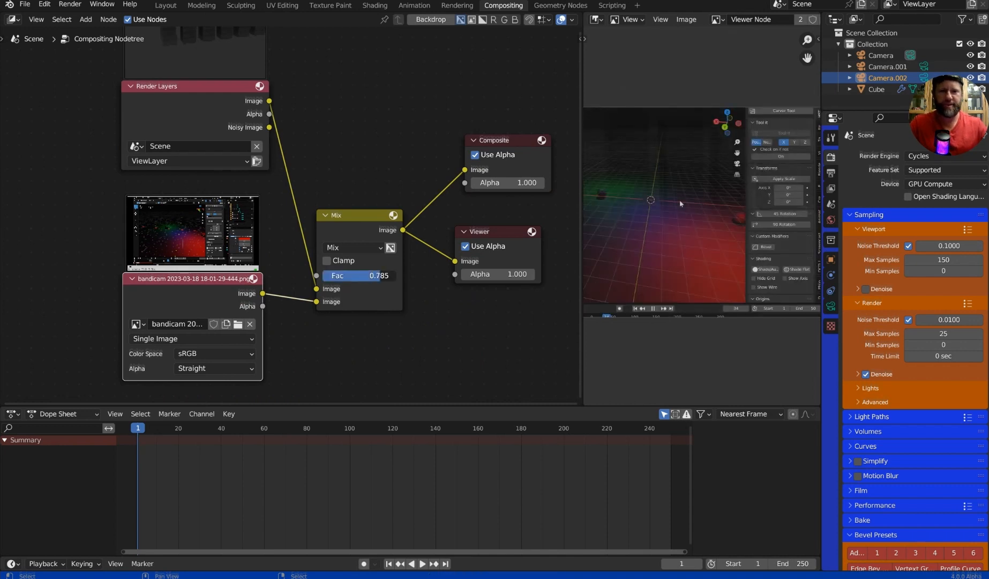
drag(378, 276, 360, 275)
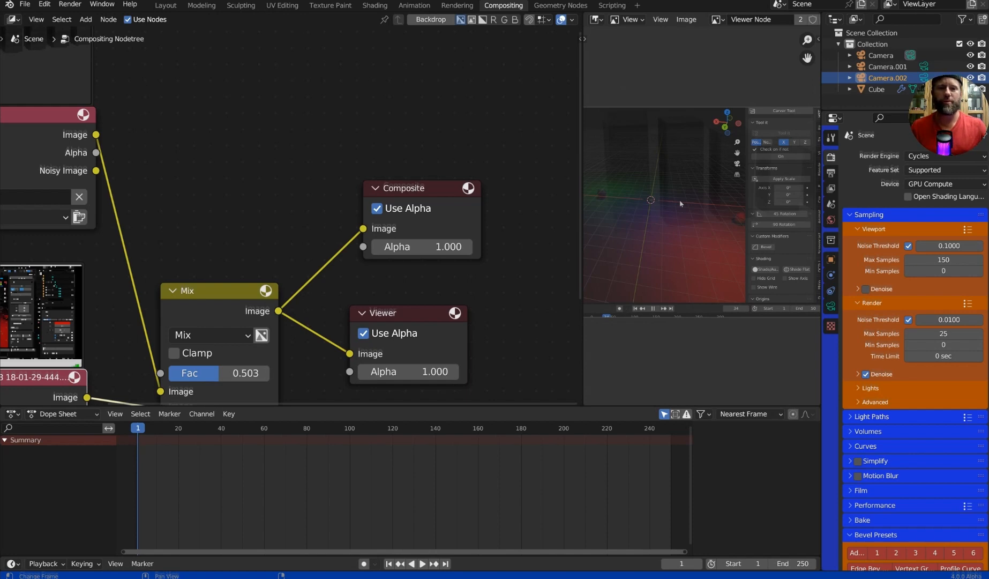
In the Scripting workspace, load the custom_nodes.py Python template into a new text block
click(611, 5)
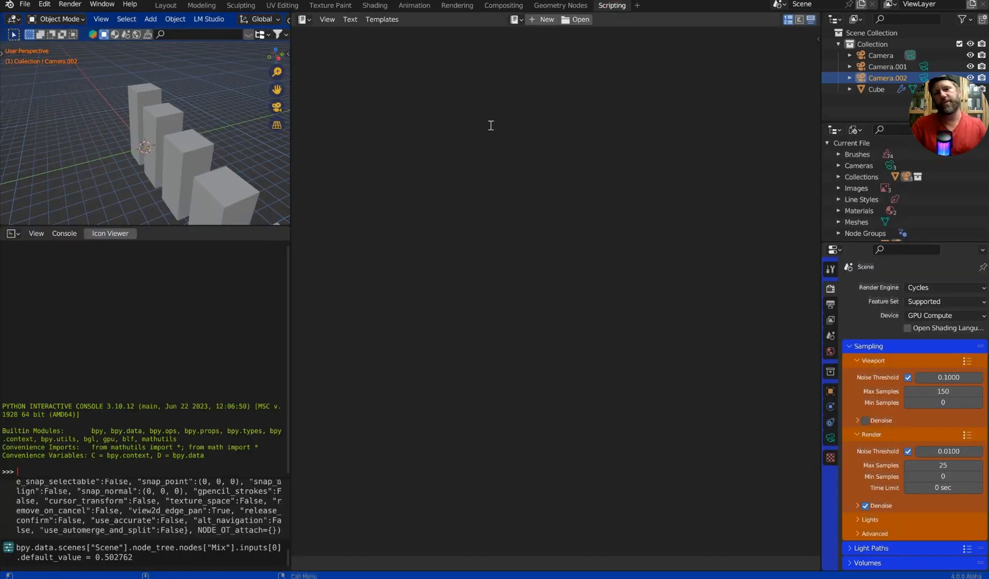
click(546, 19)
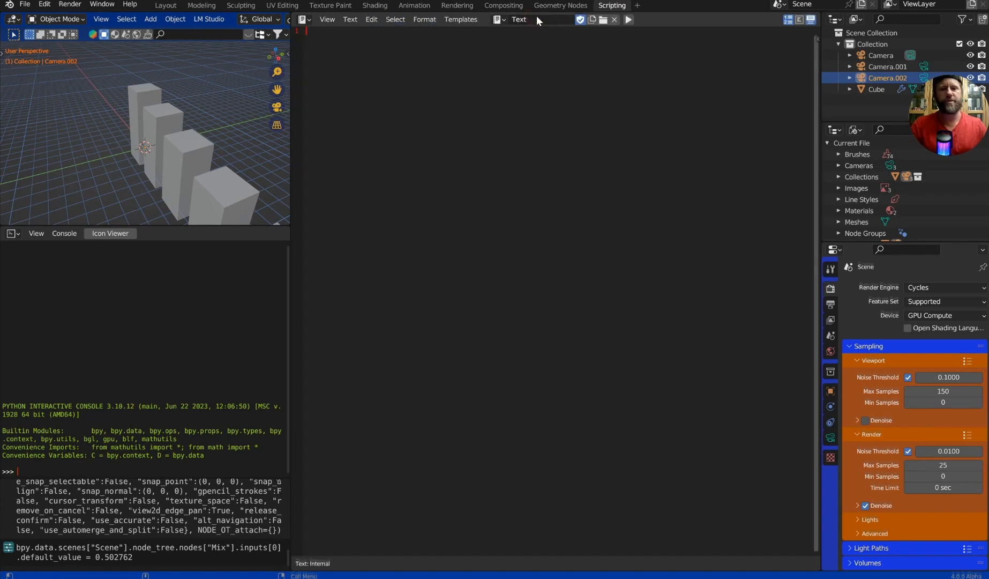
click(460, 19)
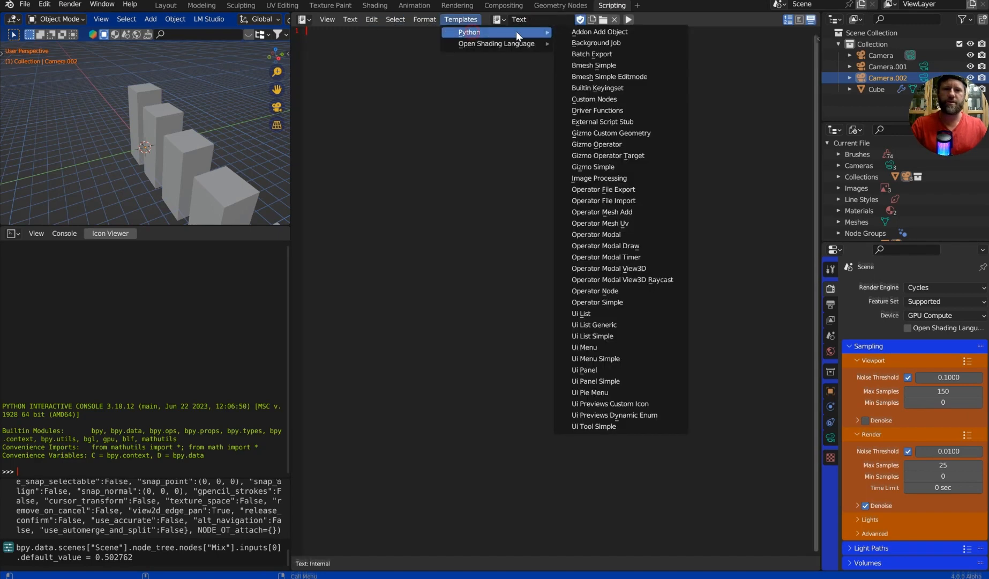
click(593, 99)
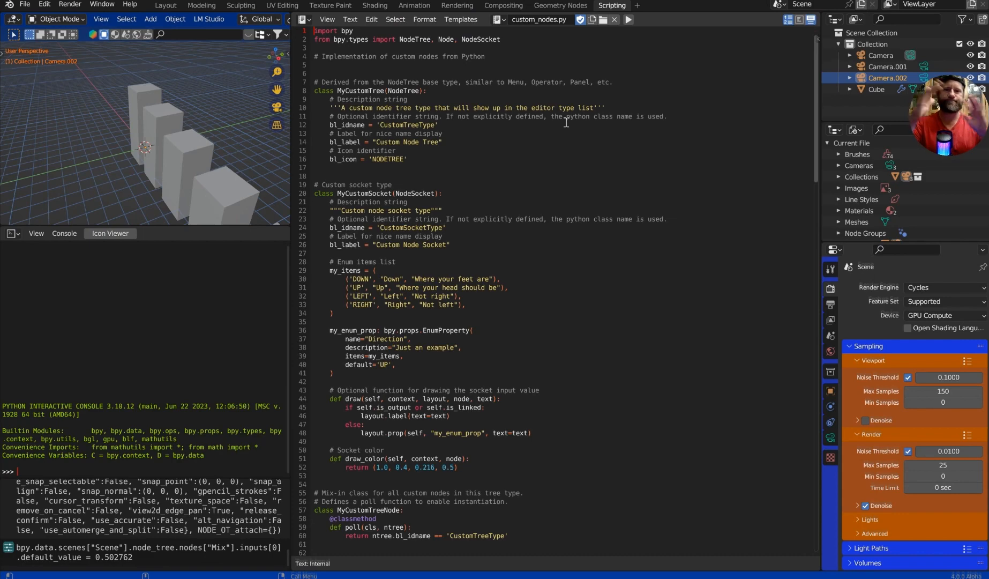
scroll(down, 3)
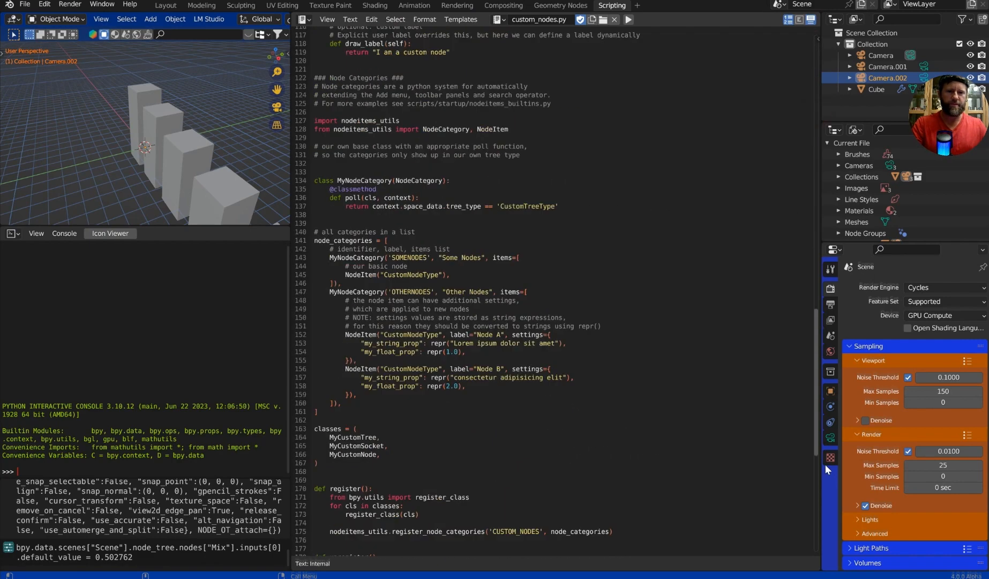
scroll(up, 3)
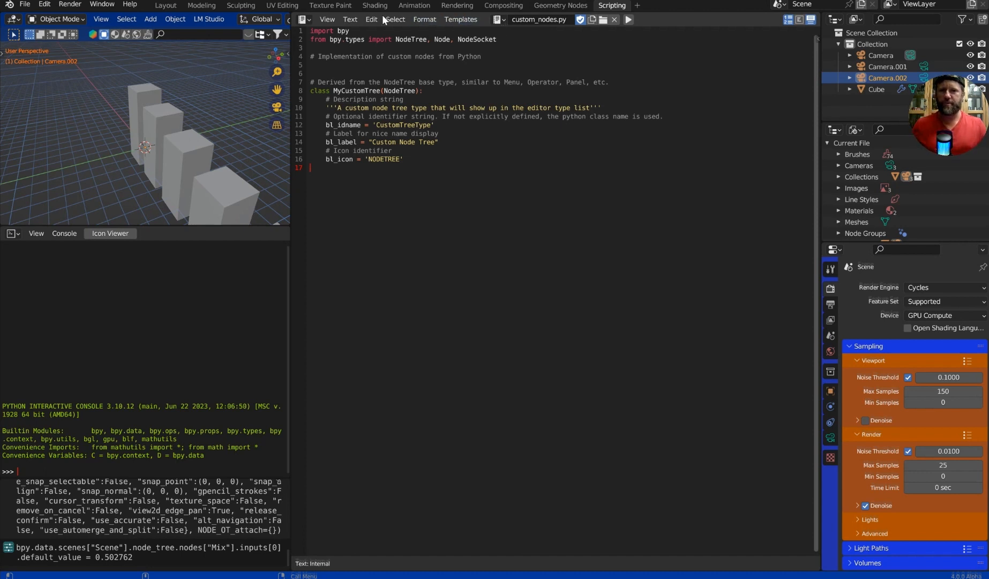
Convert the whole custom_nodes.py script into one 3D Text object via Edit > Text to 3D Object
click(371, 19)
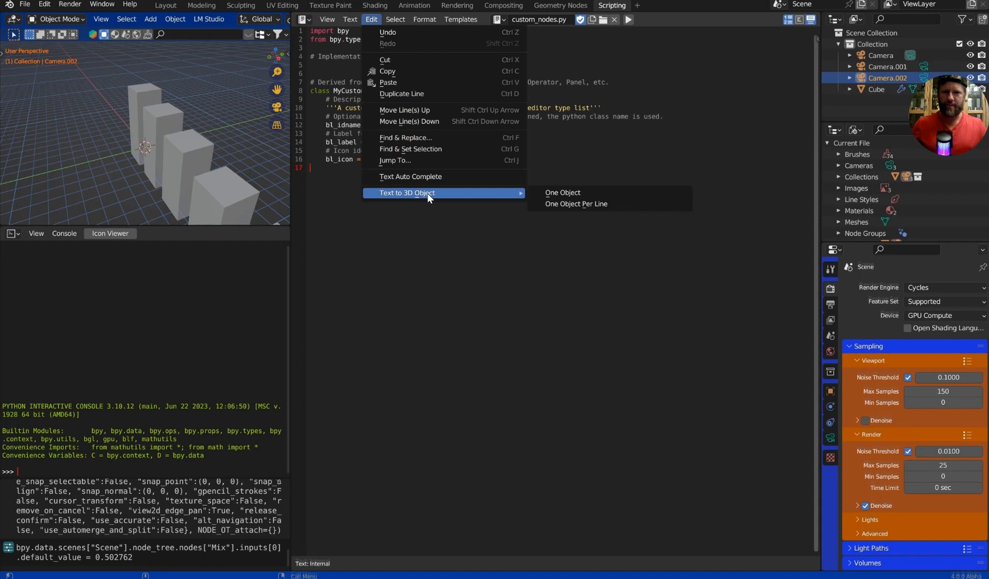
mouse_move(422, 200)
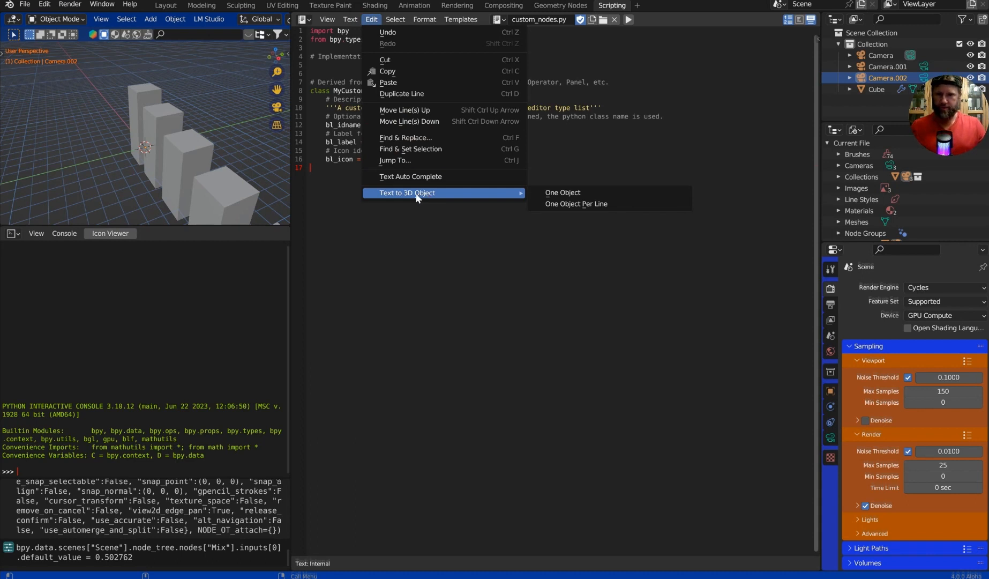
mouse_move(455, 198)
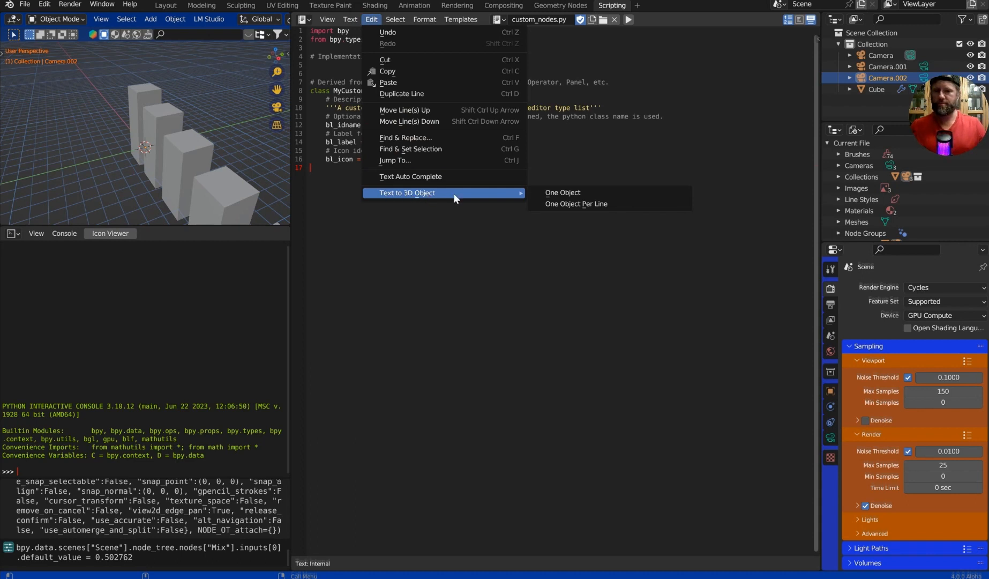
mouse_move(593, 204)
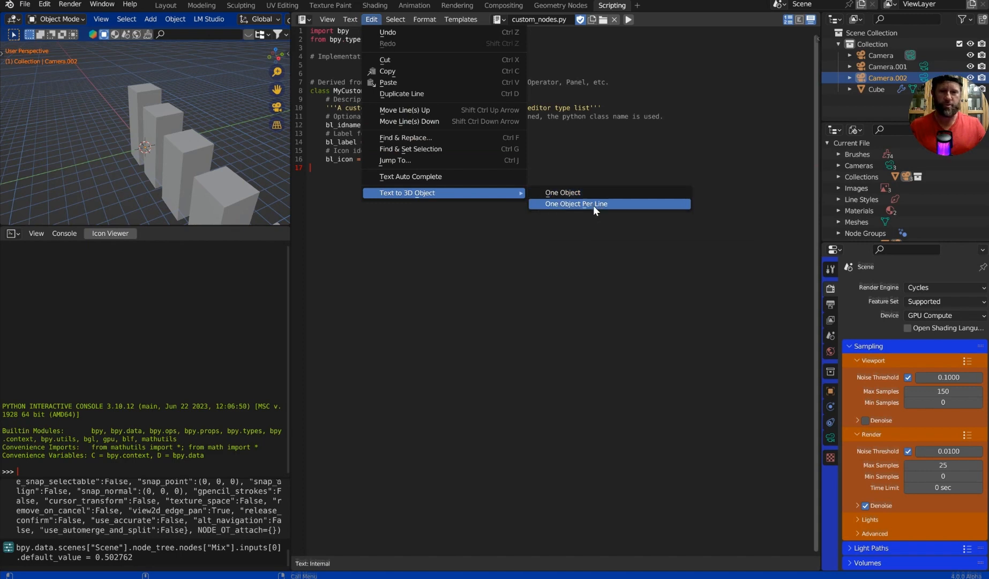
mouse_move(562, 193)
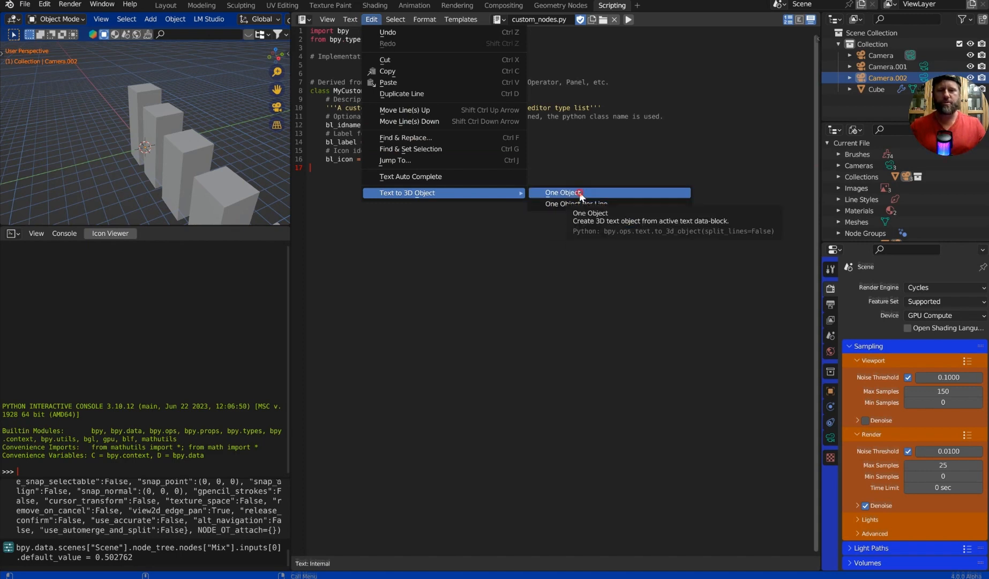
click(560, 193)
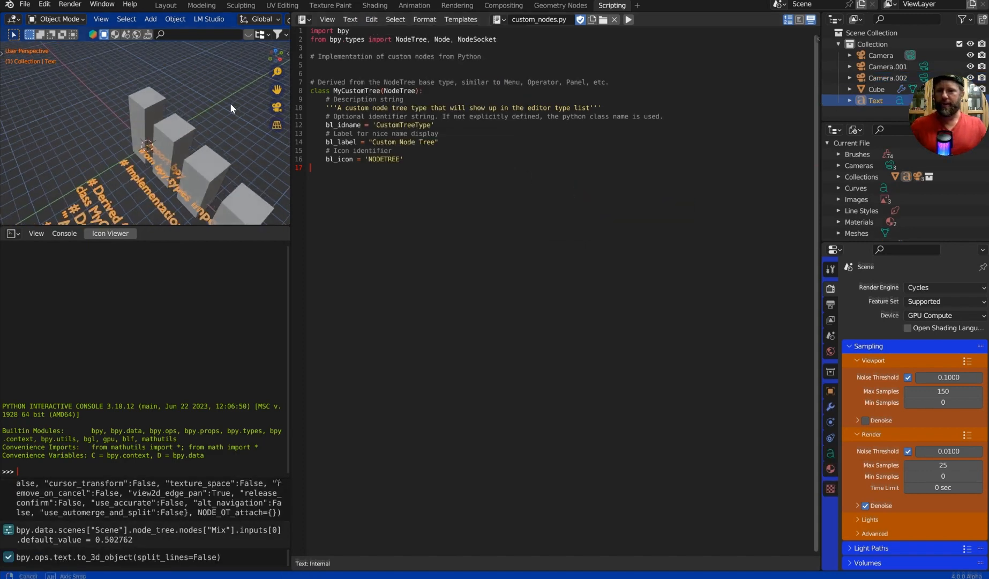
In the Layout workspace, edit the Text object and drag-select several lines of its code characters
click(165, 5)
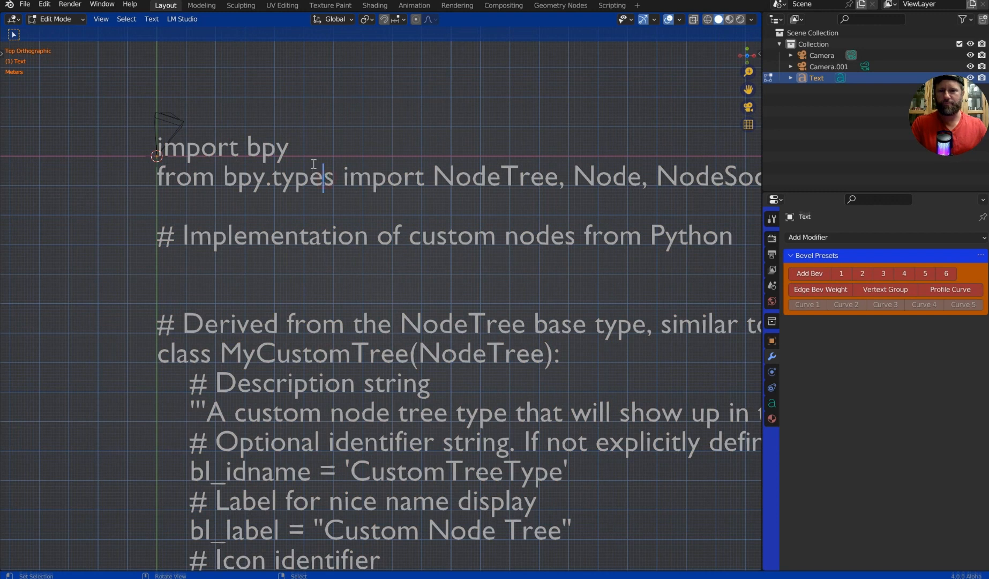
drag(376, 236, 428, 236)
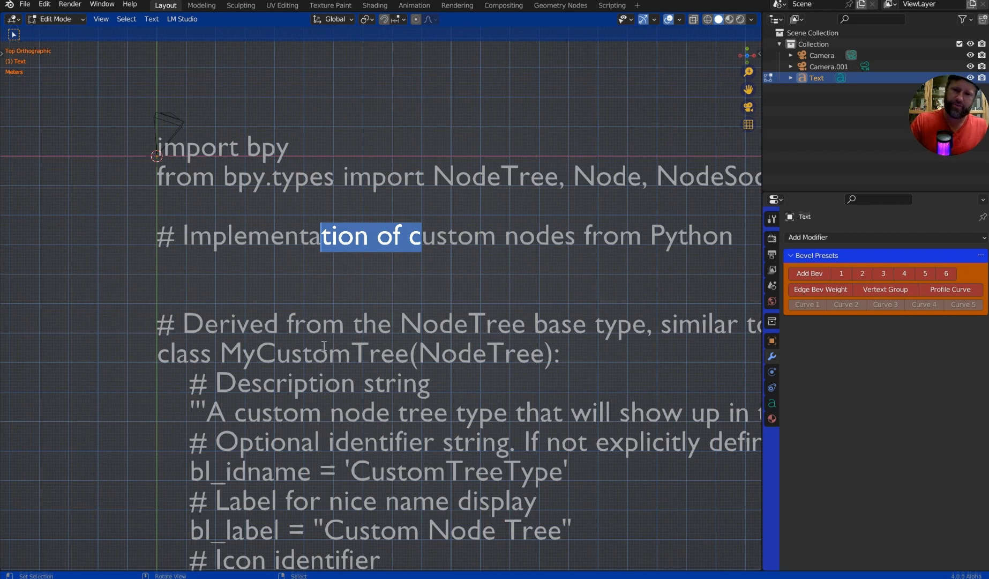
drag(419, 236, 324, 354)
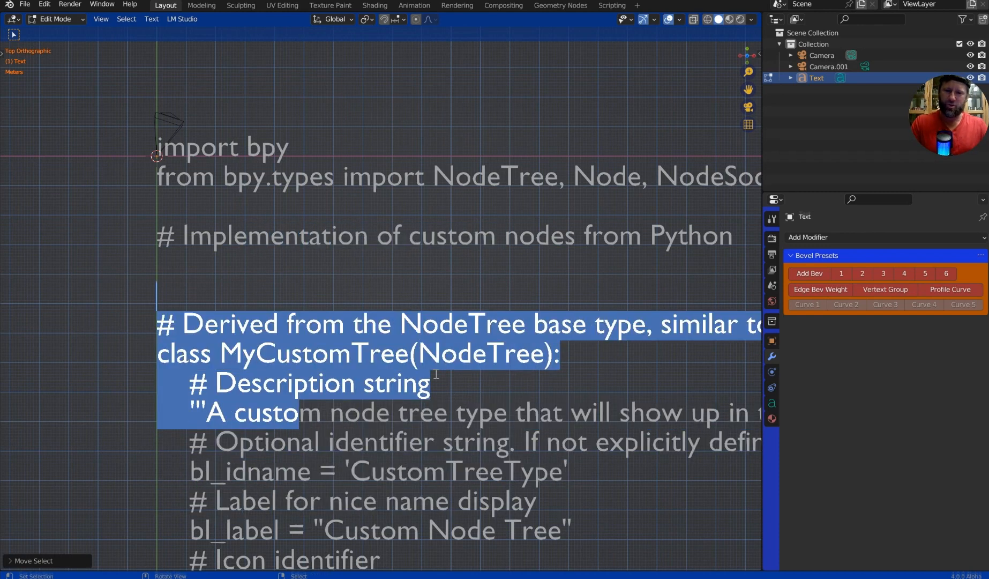
scroll(down, 3)
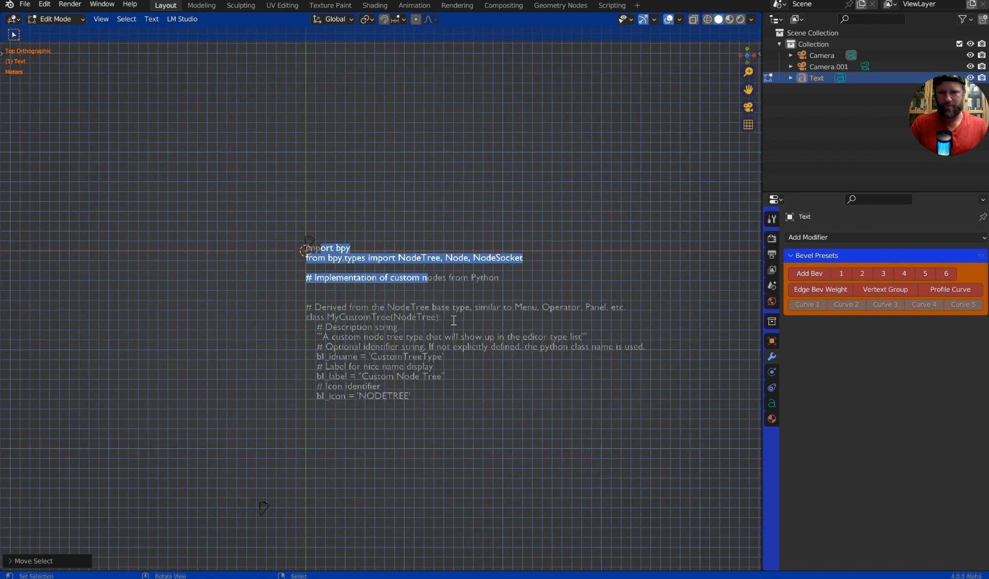
Set the Text object's Geometry Extrude to 0.1 m in its Object Data properties
click(772, 403)
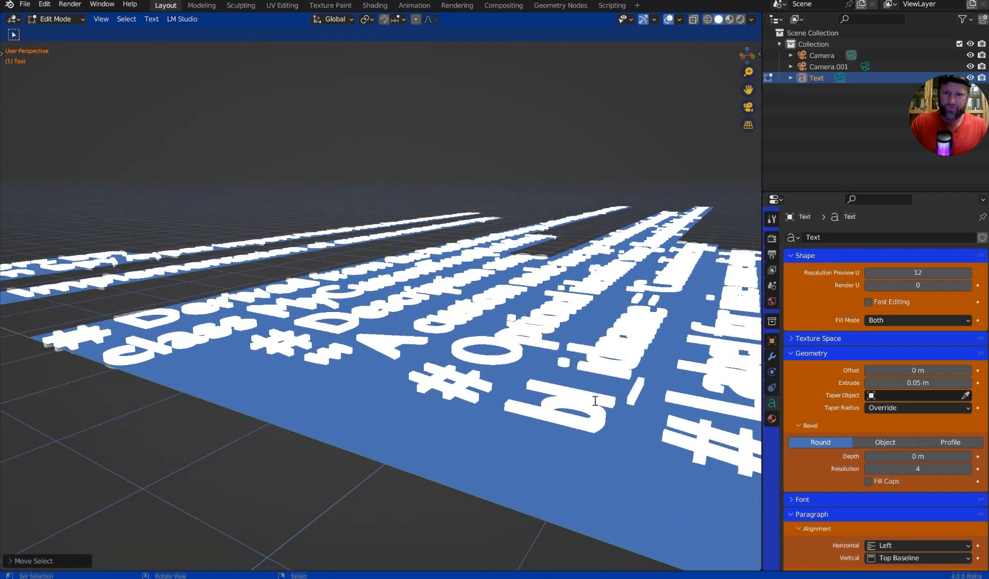
key(Tab)
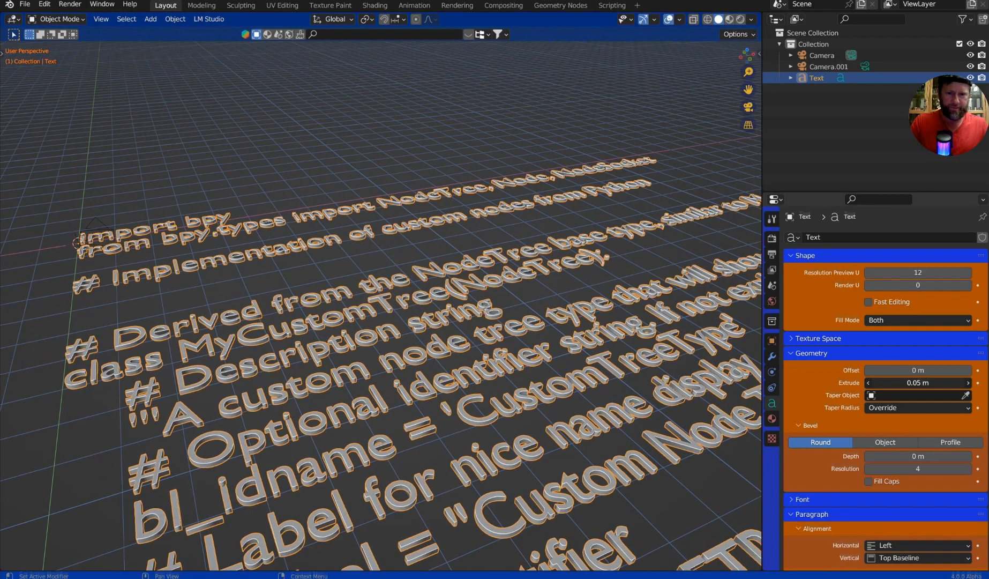
click(917, 383)
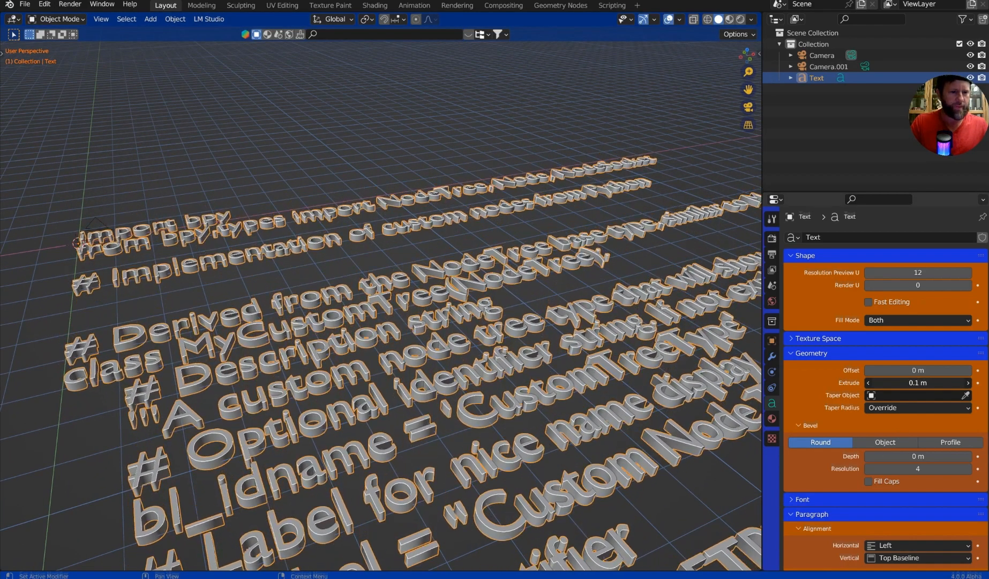
mouse_move(918, 383)
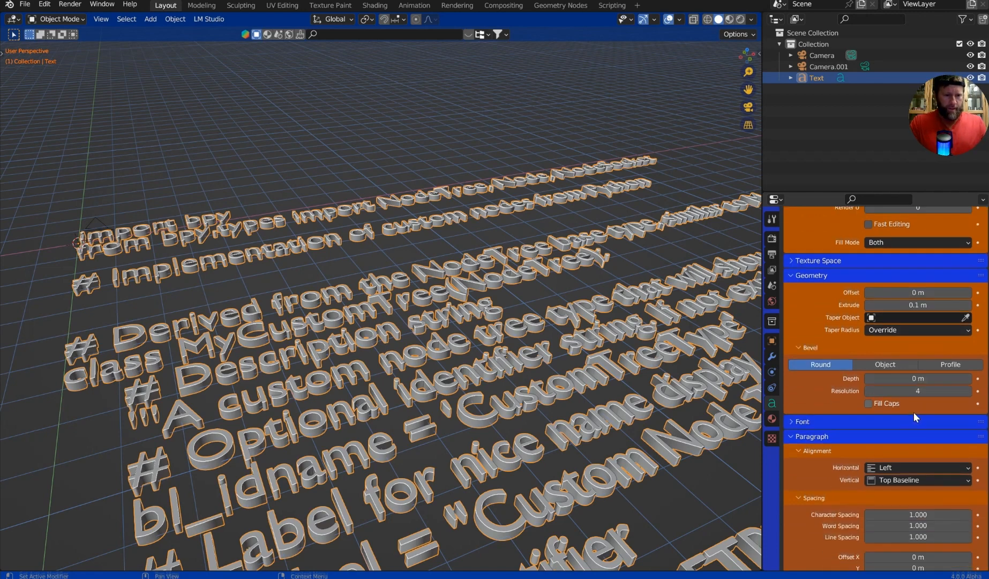
scroll(down, 3)
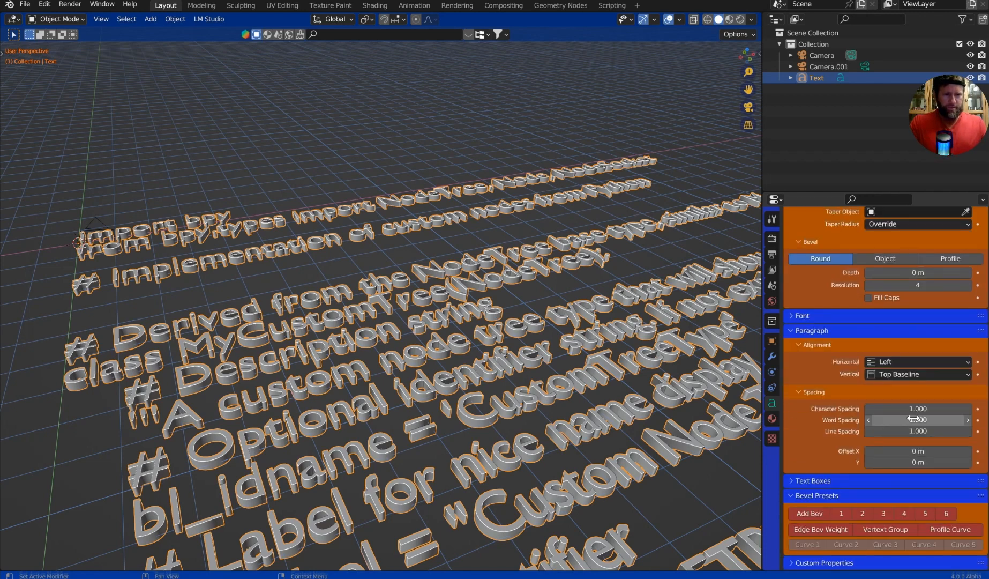
scroll(down, 3)
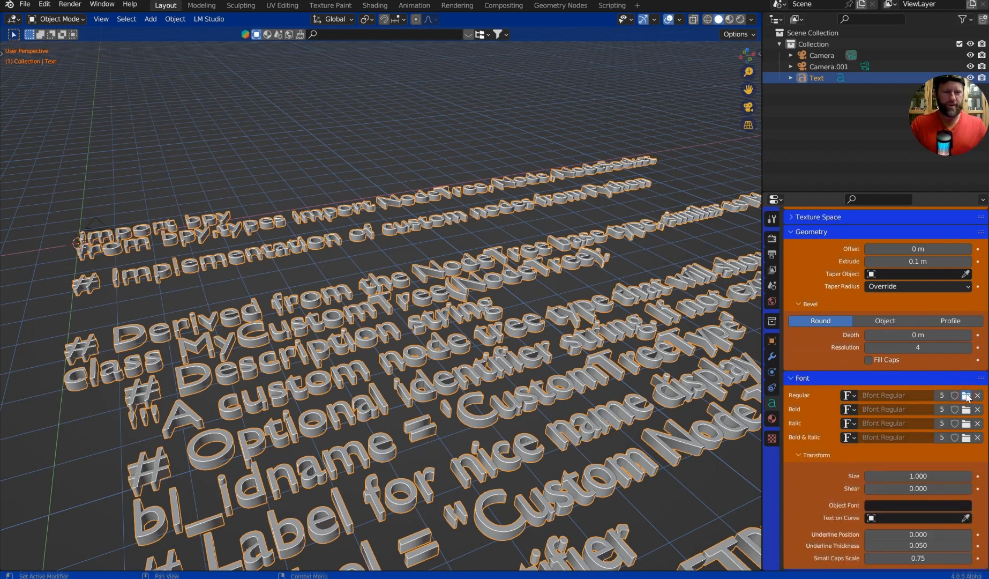
Load Algerian Regular as the text's Regular font and view the lettering from top view
click(966, 394)
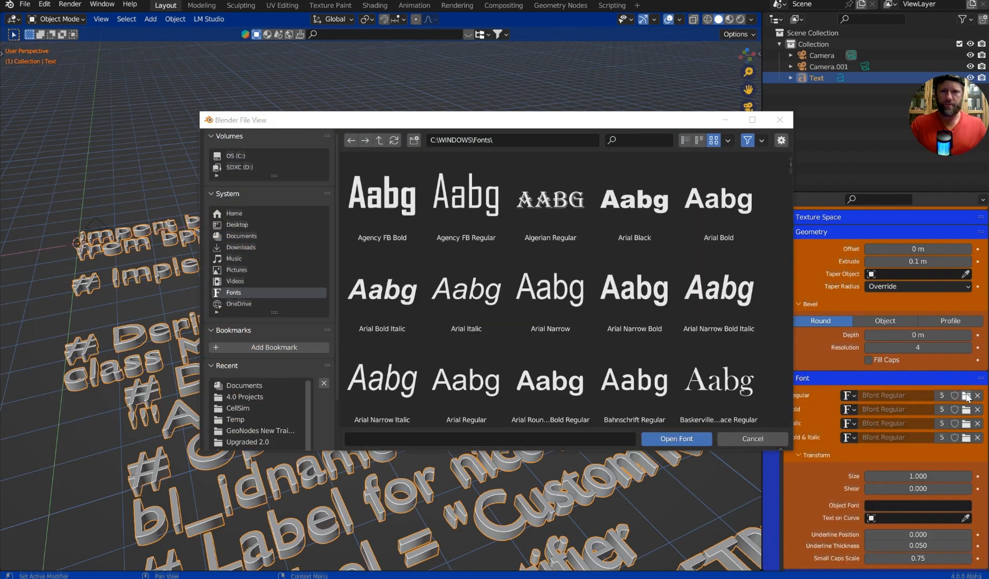
click(550, 198)
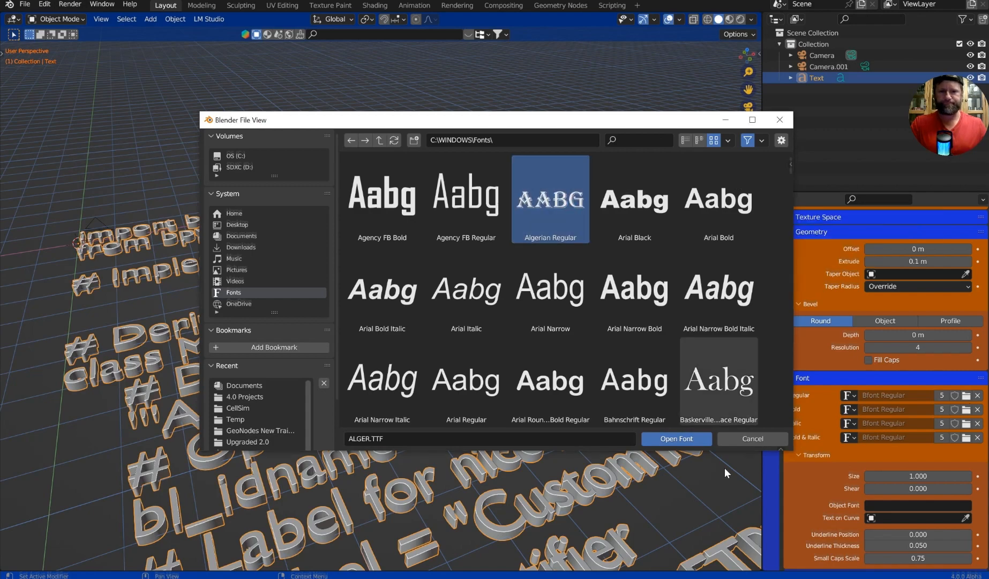
click(676, 438)
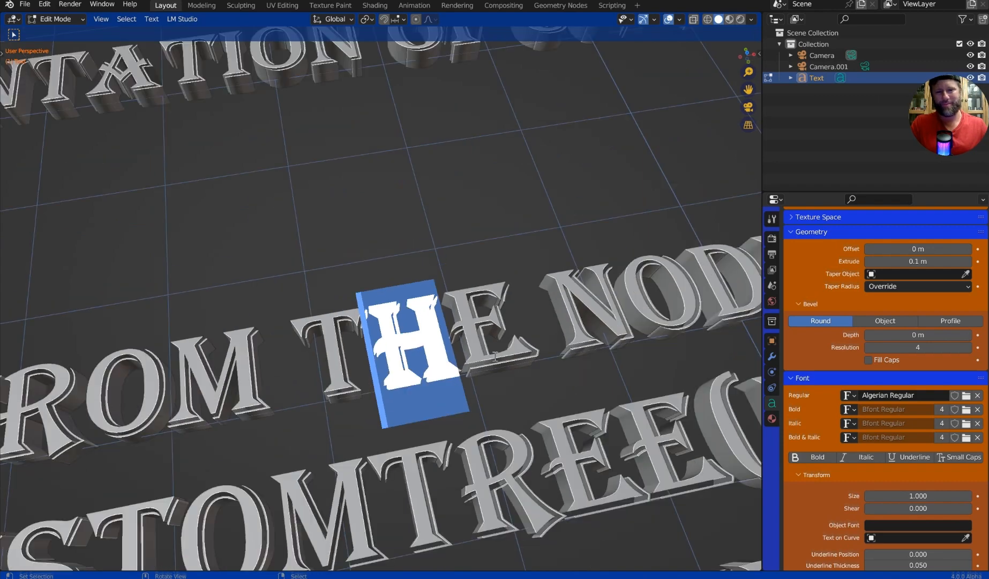
key(Tab)
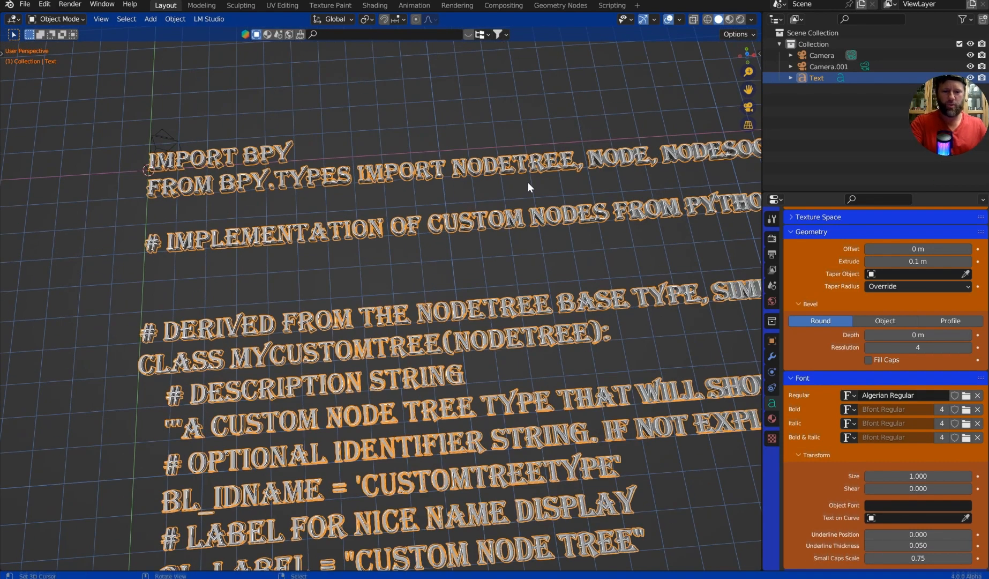
key(KP_7)
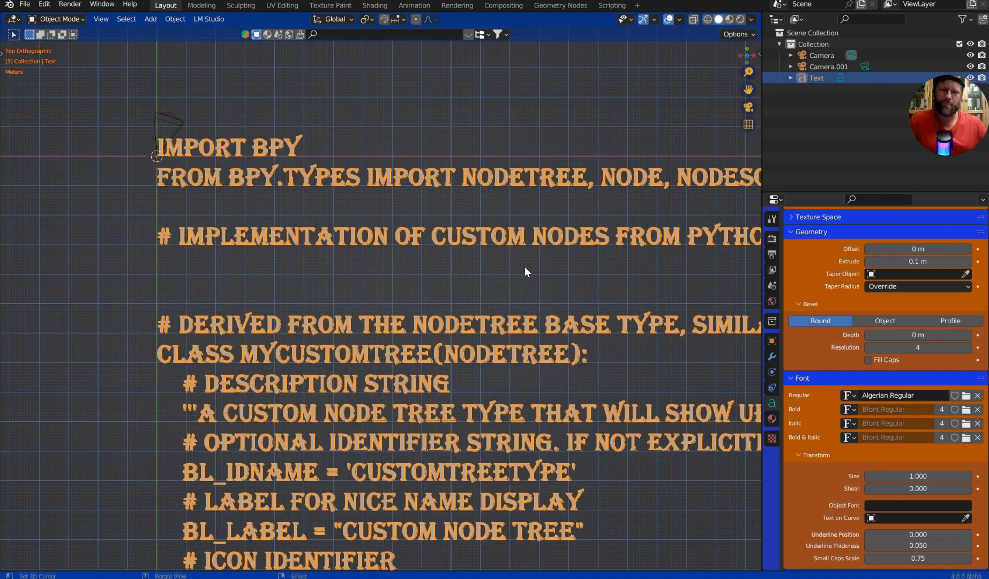